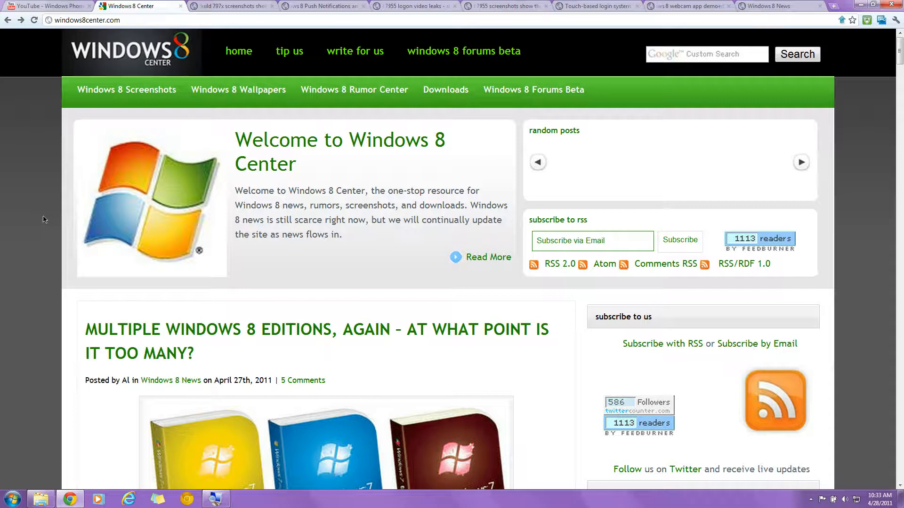
Scrub the Windows Phone 7 Demo ahead to the Zune and People screens, then back slightly.
scroll(down, 3)
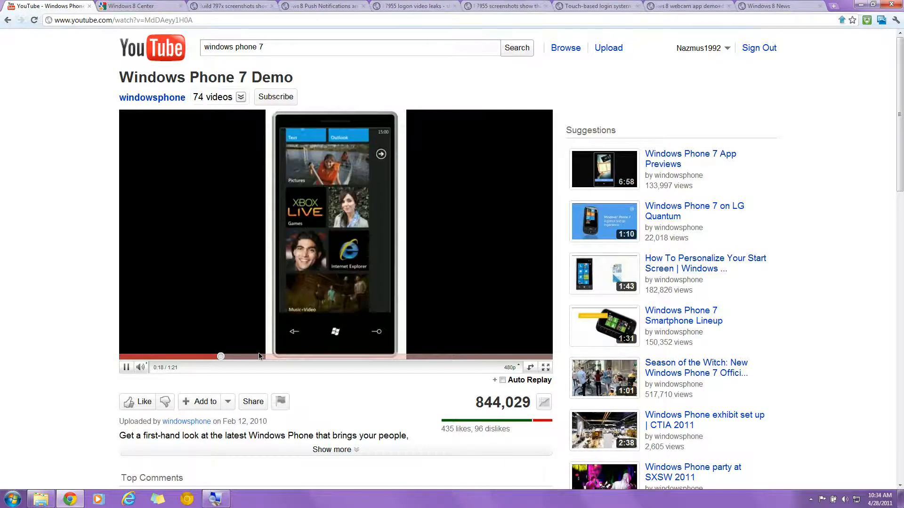
drag(220, 356, 230, 356)
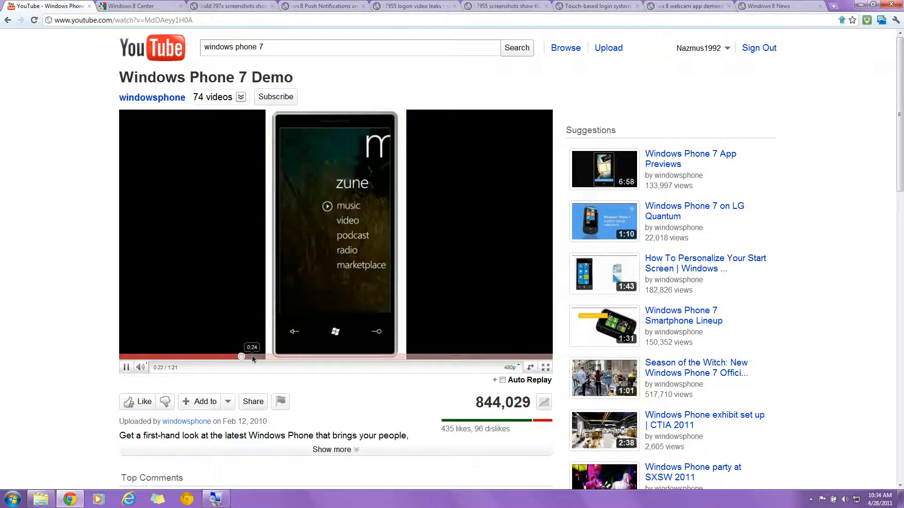
drag(242, 356, 381, 356)
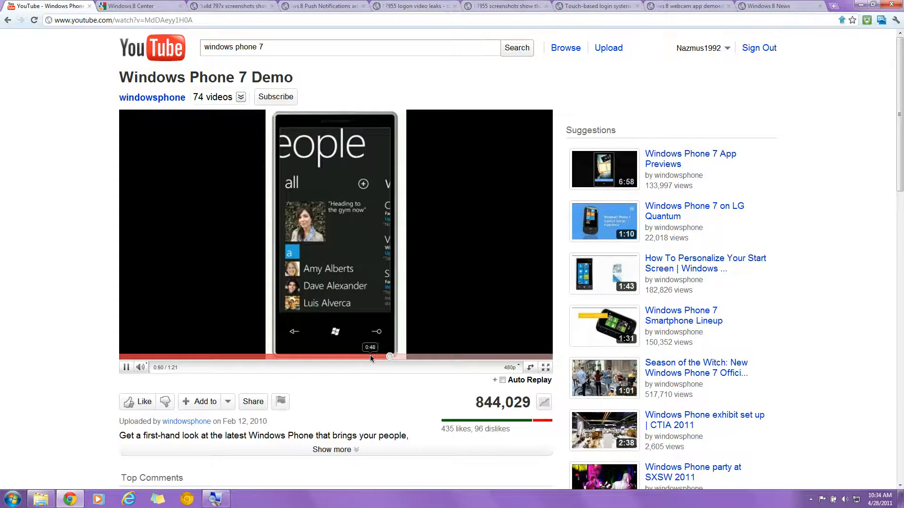
drag(390, 357, 362, 357)
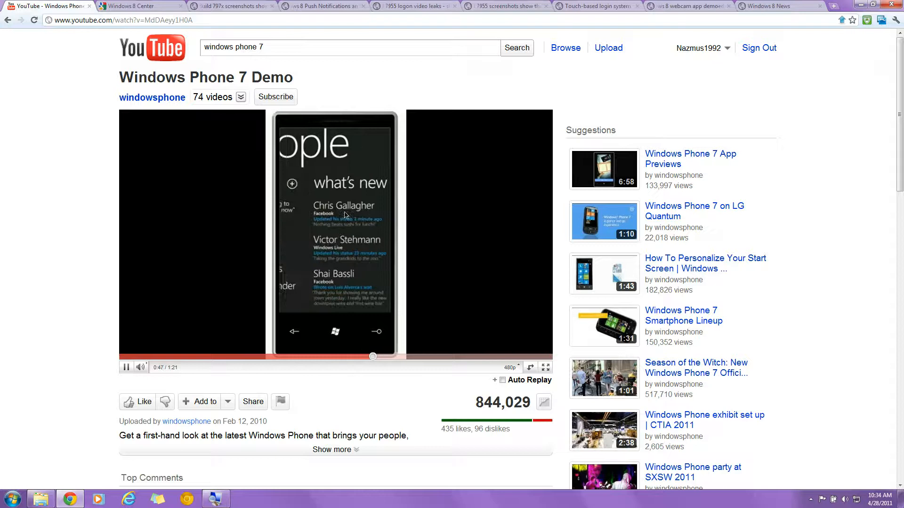
click(229, 6)
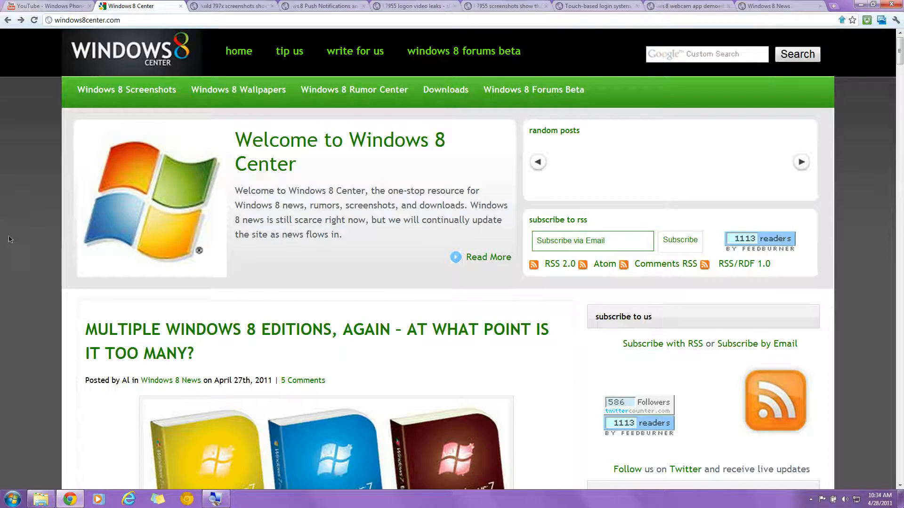
mouse_move(2, 249)
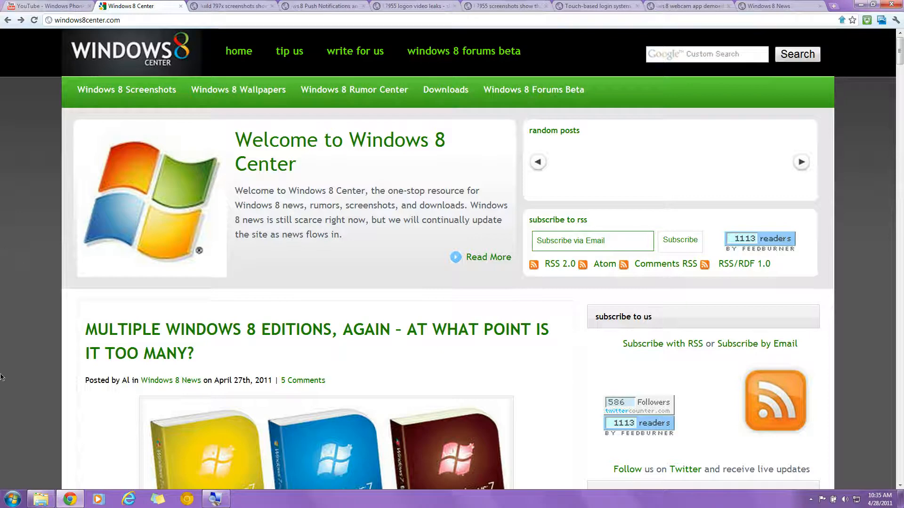
mouse_move(3, 349)
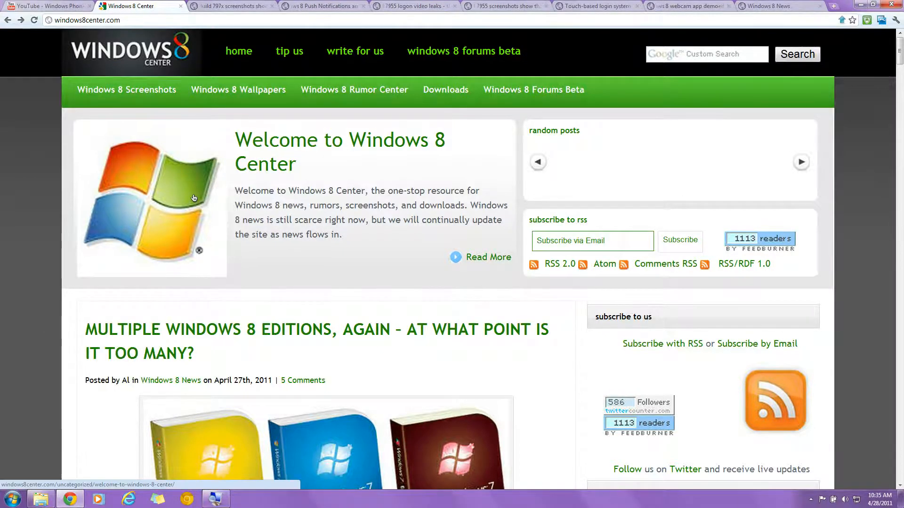
Scroll the Windows 8 Center homepage down to the 'Multiple Windows 8 Editions, again' article.
scroll(down, 3)
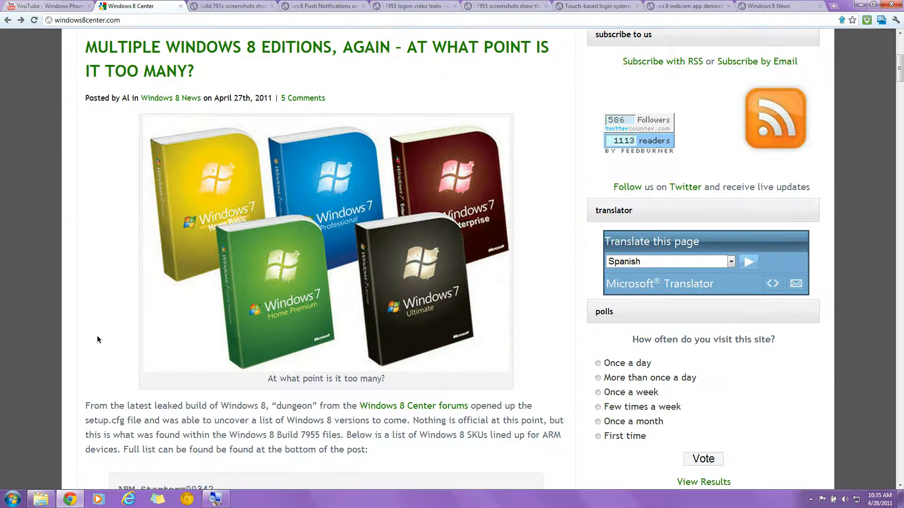
scroll(down, 3)
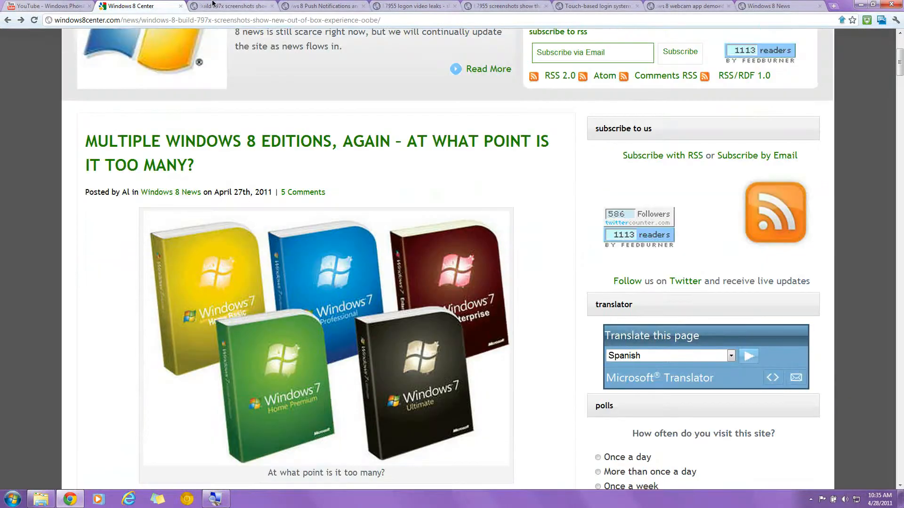
Scroll through the build 797x OOBE screenshots, from product key entry to computer naming.
click(230, 6)
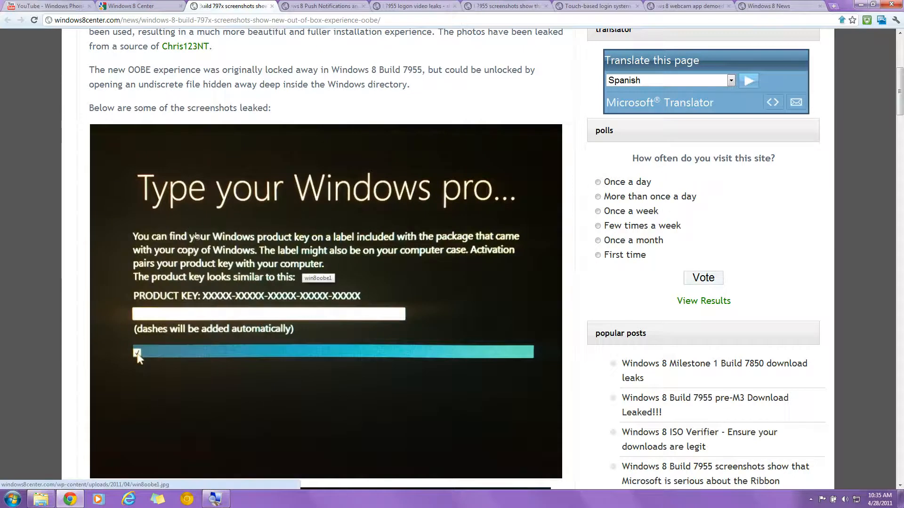
scroll(down, 3)
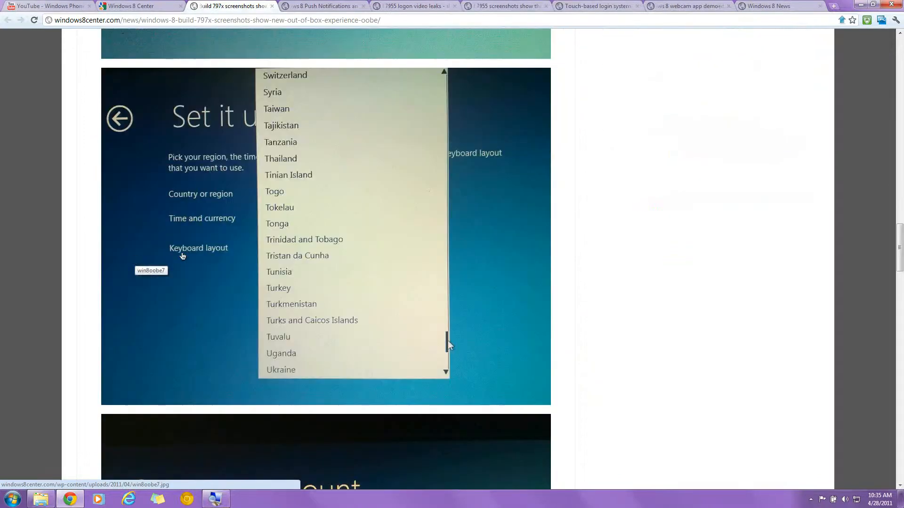
scroll(down, 3)
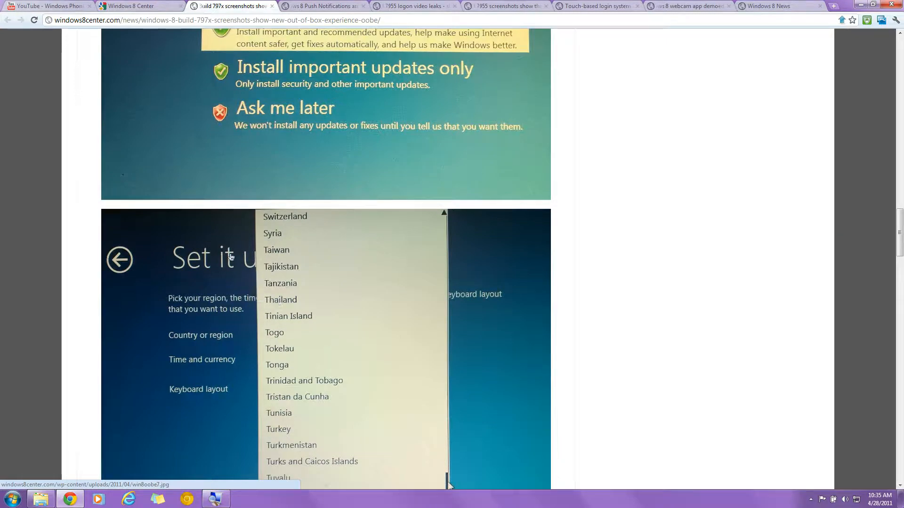
mouse_move(25, 254)
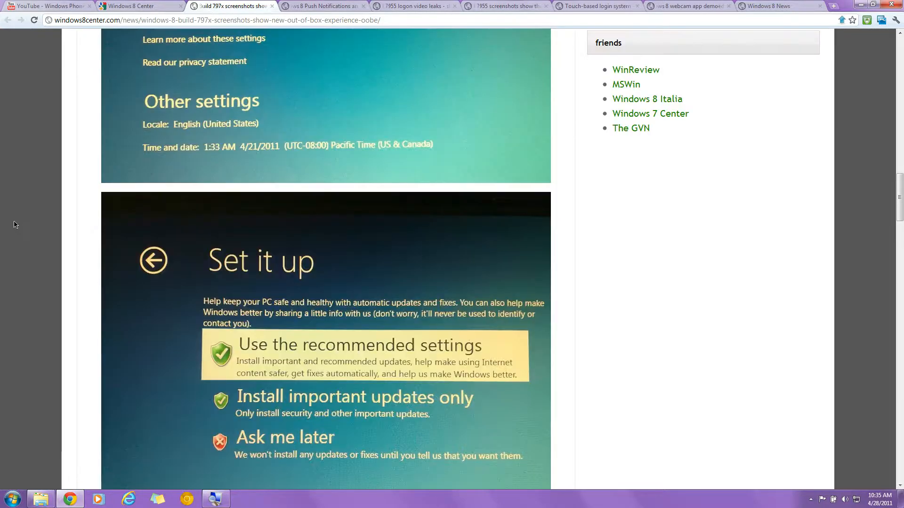
scroll(down, 3)
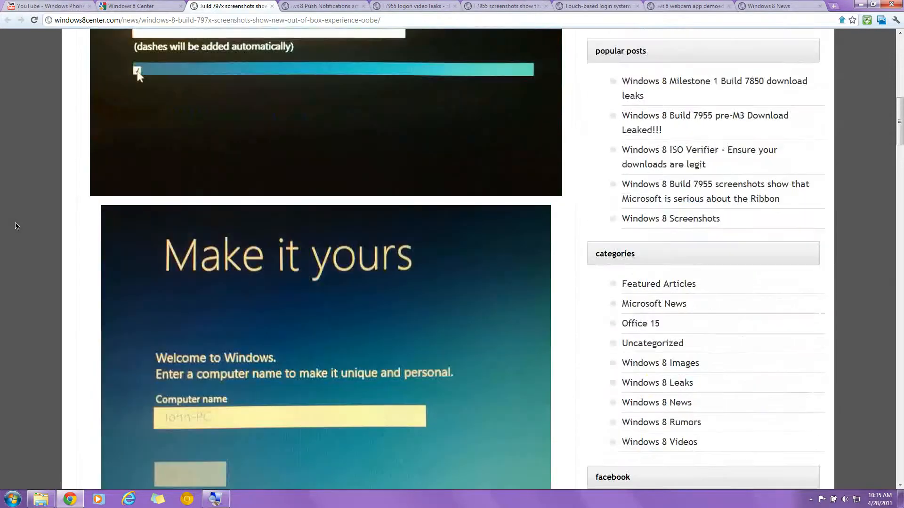
click(322, 6)
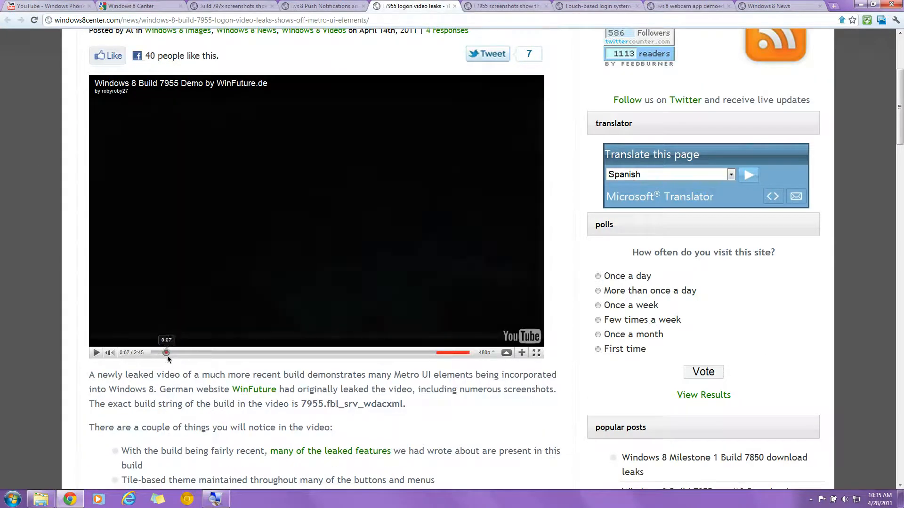
Play the WinFuture build 7955 demo, seek to the lock screen, and skip toward the end.
click(96, 352)
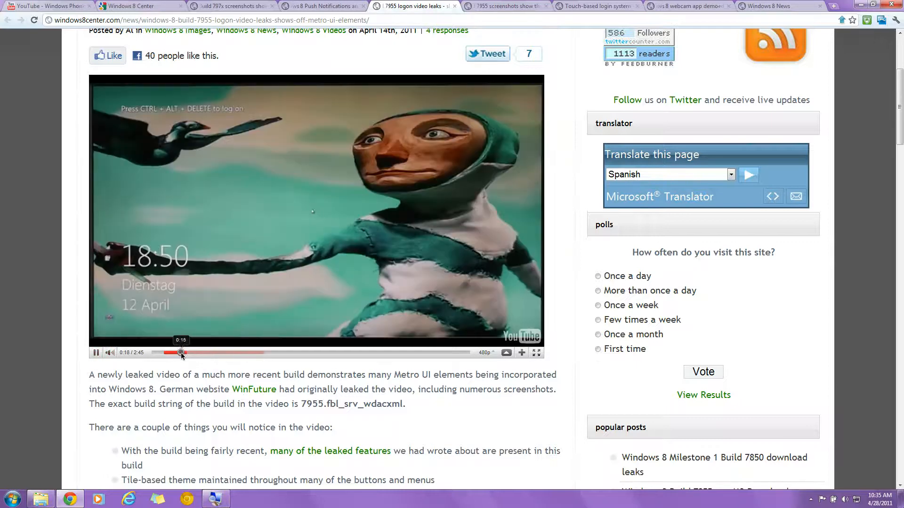
click(96, 353)
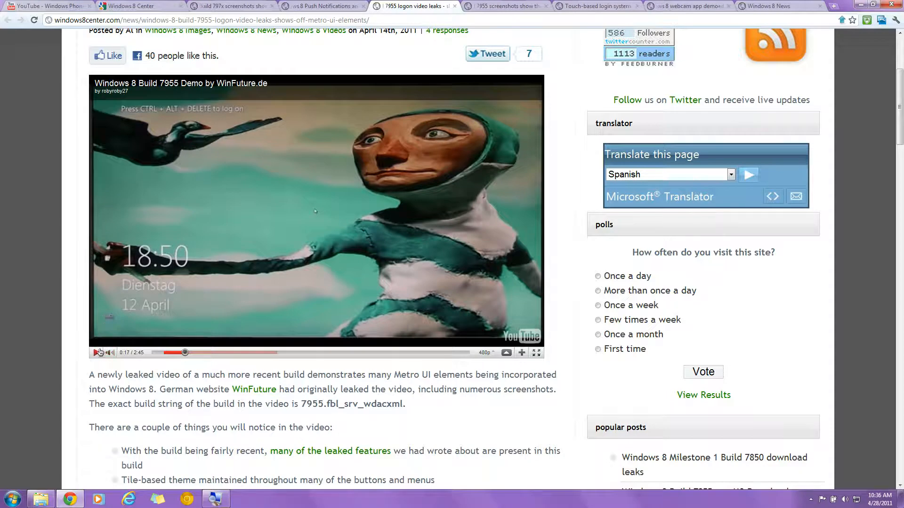
click(95, 352)
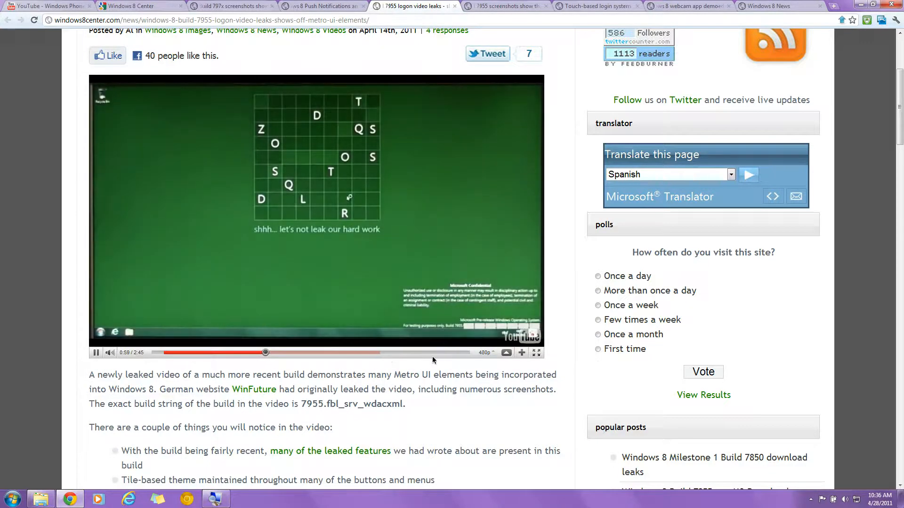
drag(266, 352, 444, 352)
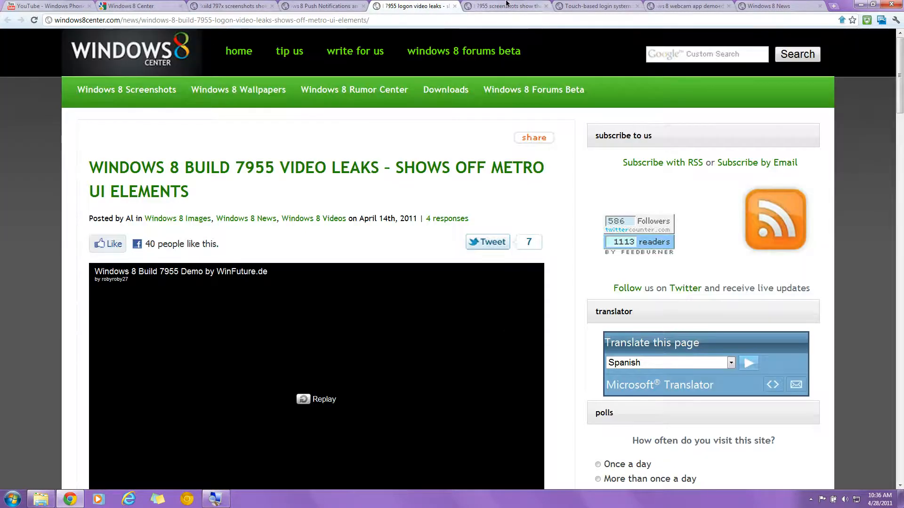
Glance at the touch-based login and push notifications/Disk Cleanup articles.
click(597, 6)
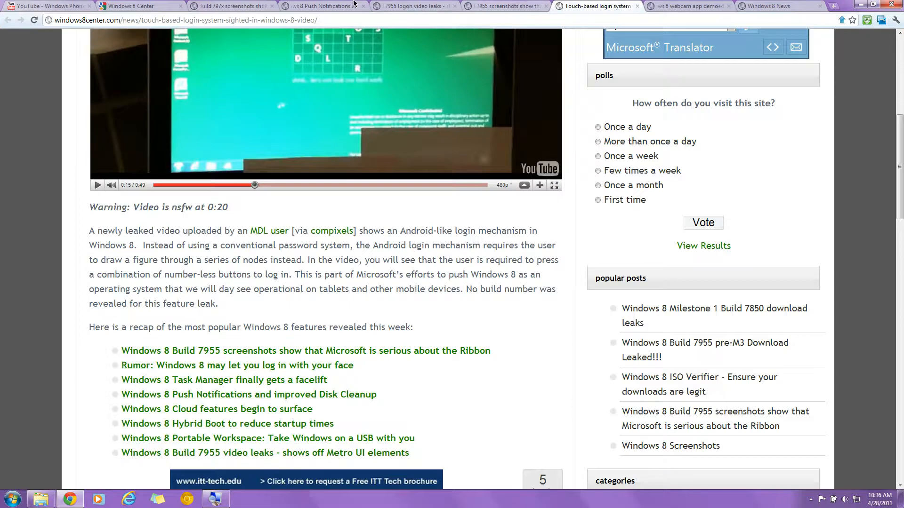
click(323, 5)
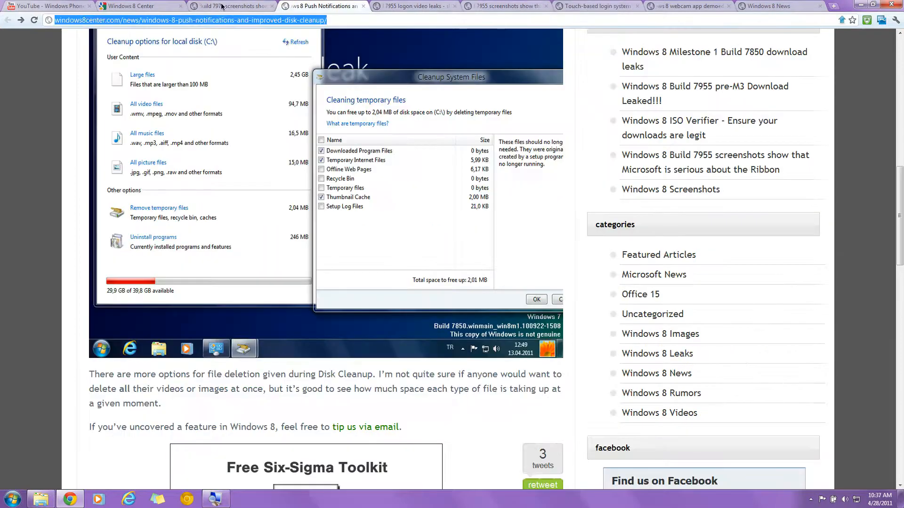
click(227, 5)
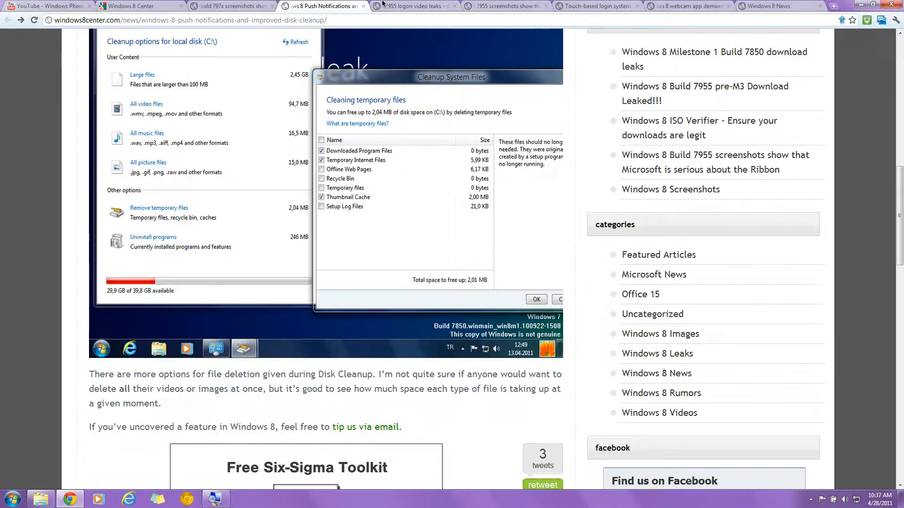
Scroll down the build 7955 Ribbon screenshots article.
click(504, 6)
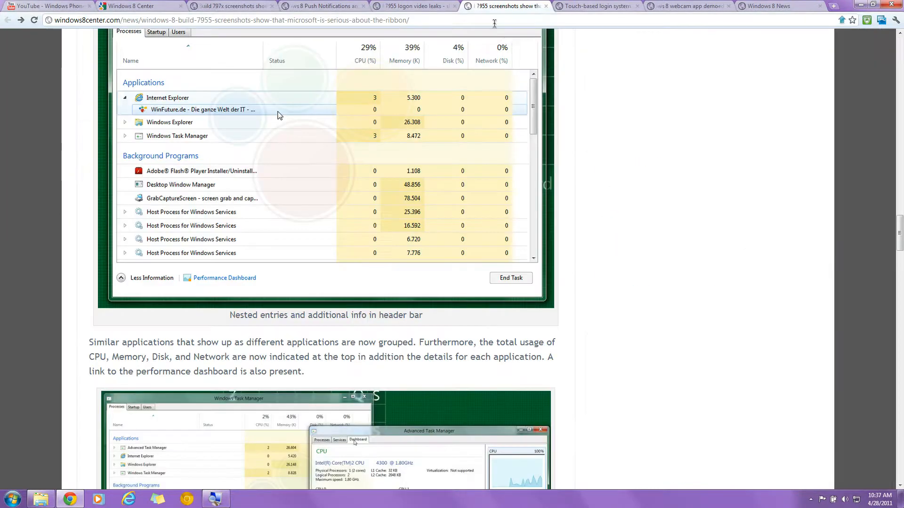
scroll(down, 3)
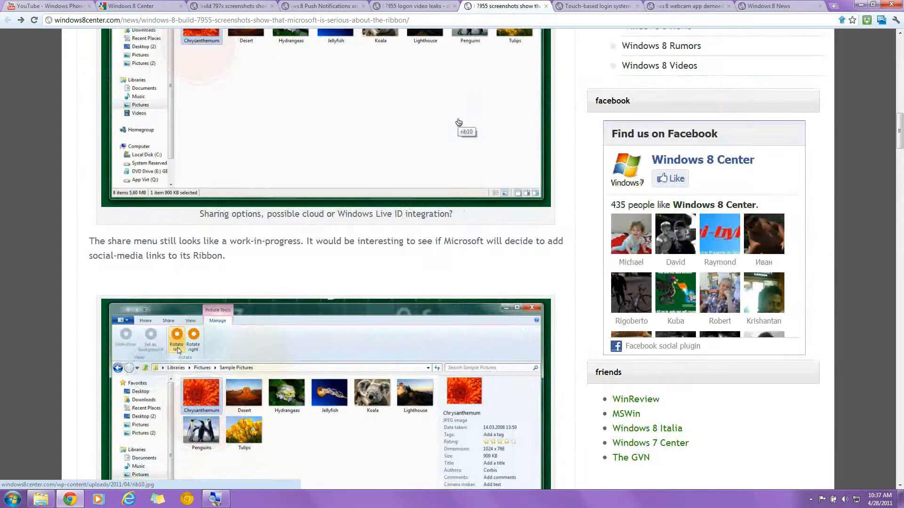
scroll(down, 3)
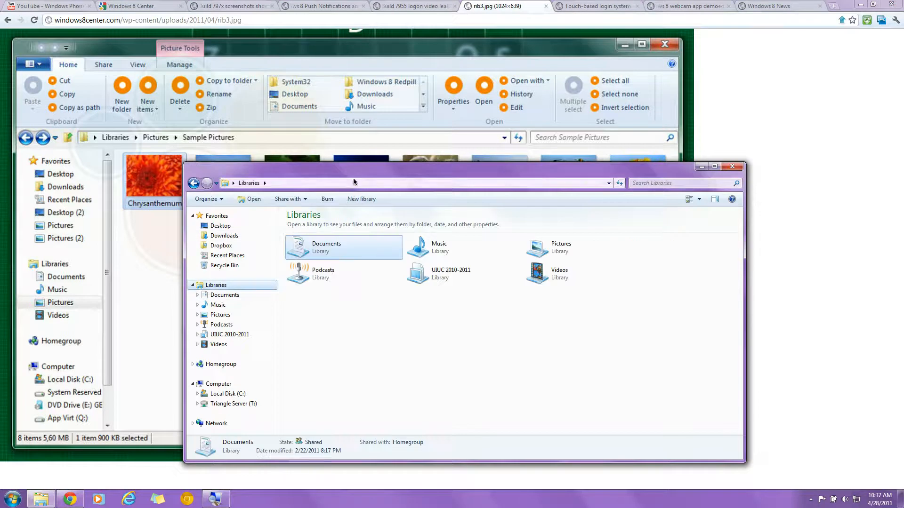
Open Documents > Amazon MP3 Uploader and bring up the folder's New item submenu.
double_click(327, 244)
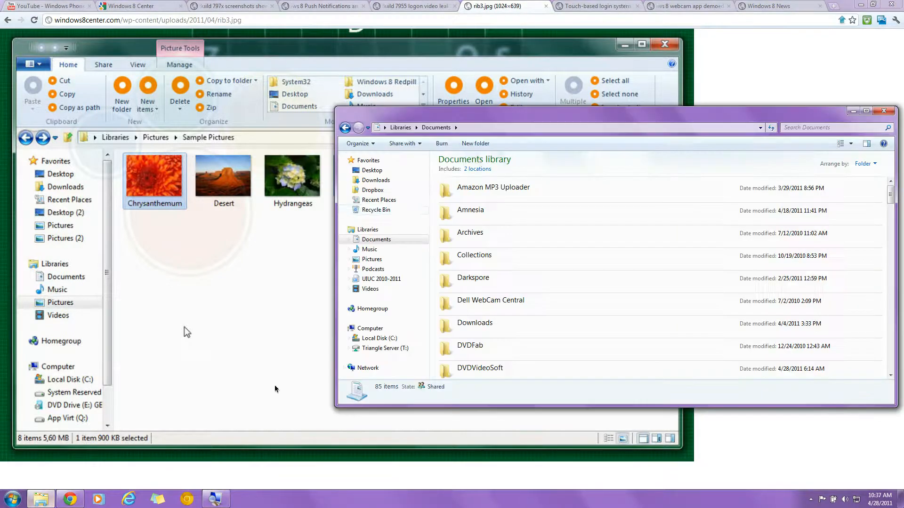
double_click(493, 186)
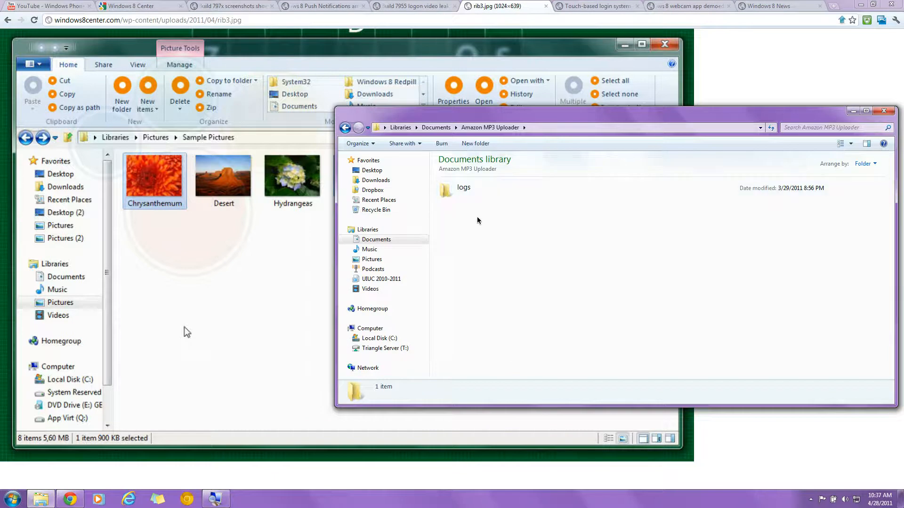
right_click(477, 221)
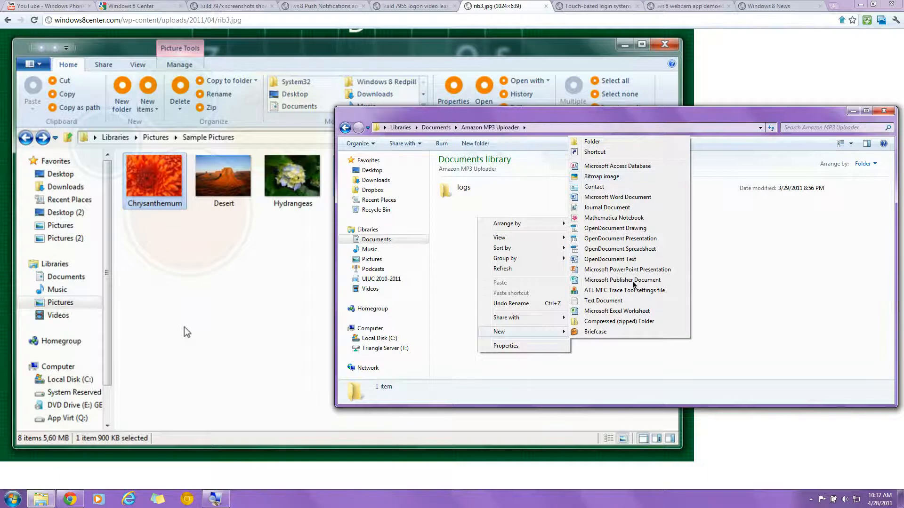
mouse_move(781, 209)
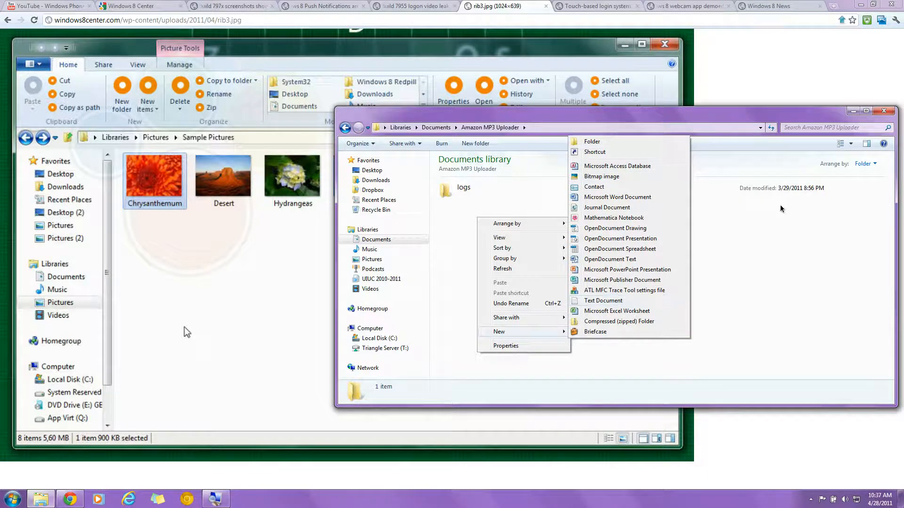
mouse_move(765, 247)
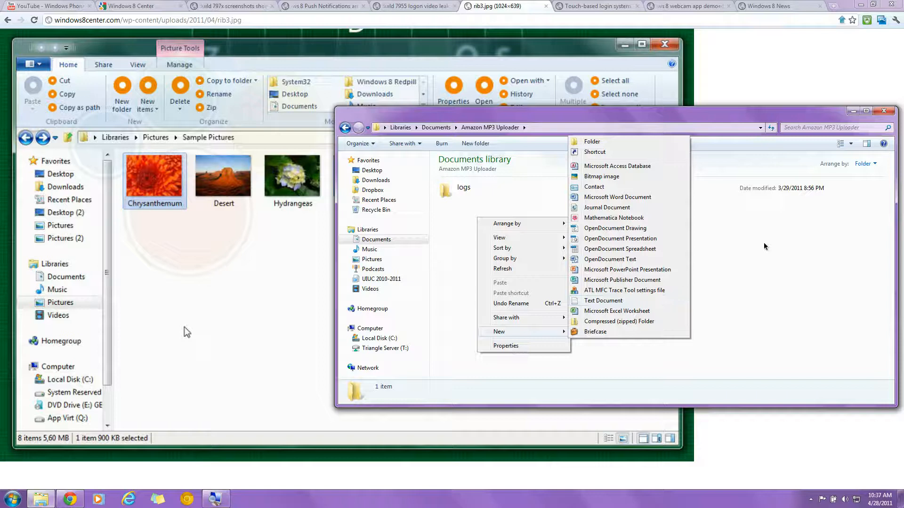
mouse_move(758, 248)
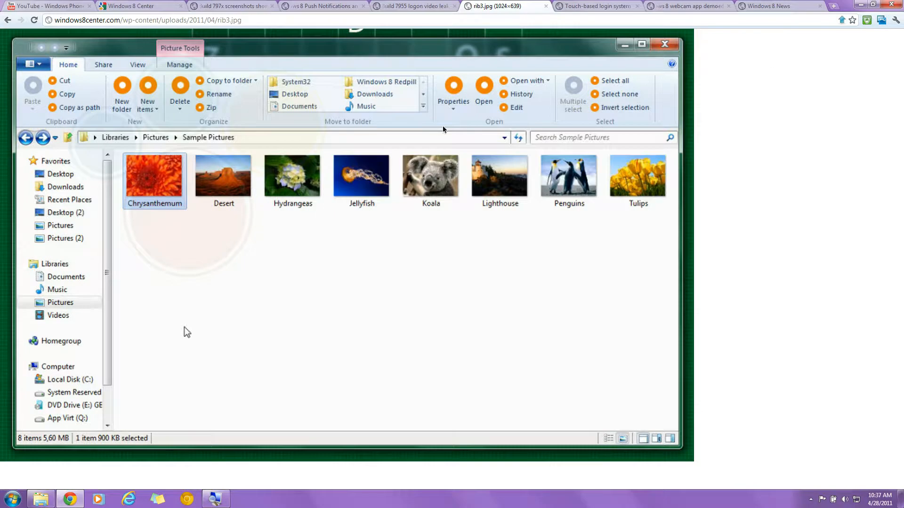
mouse_move(147, 101)
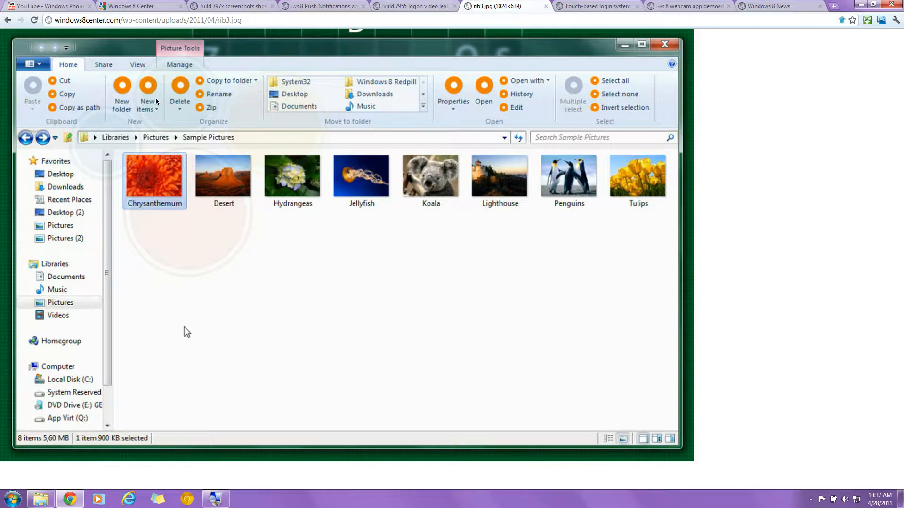
mouse_move(434, 321)
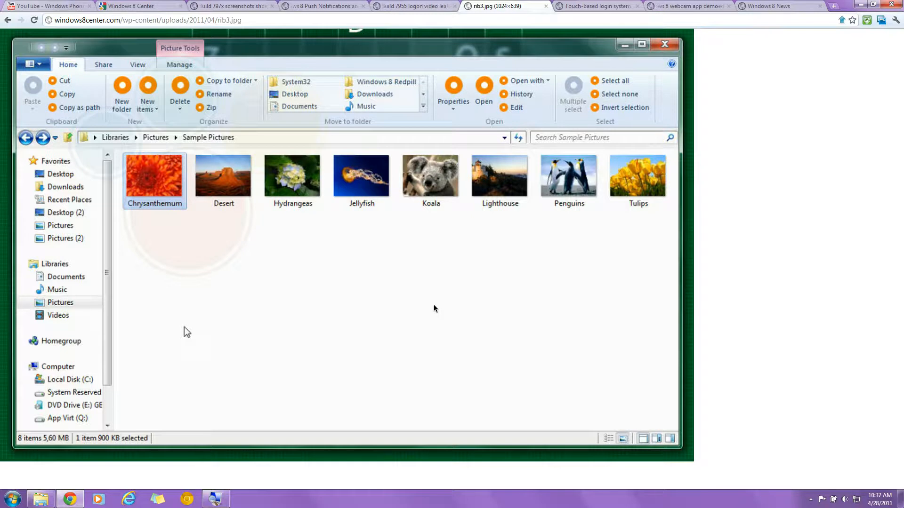
mouse_move(368, 101)
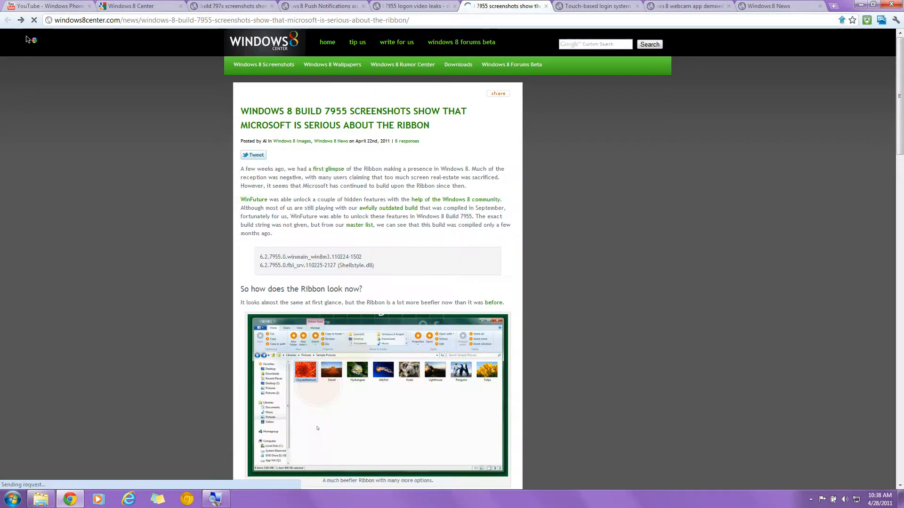
Scroll the ribbon article to the Picture Tools Manage screenshot (rib8.jpg), then return to the 7955 video article.
scroll(down, 3)
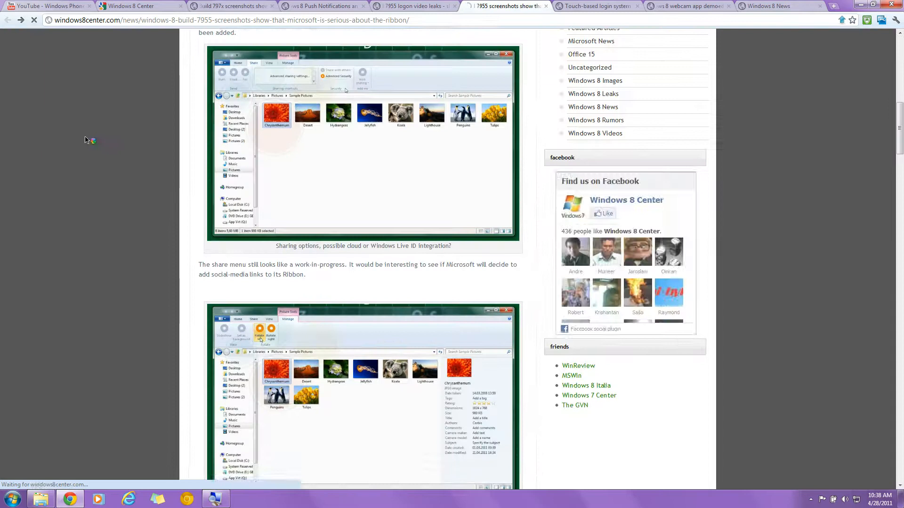
scroll(down, 3)
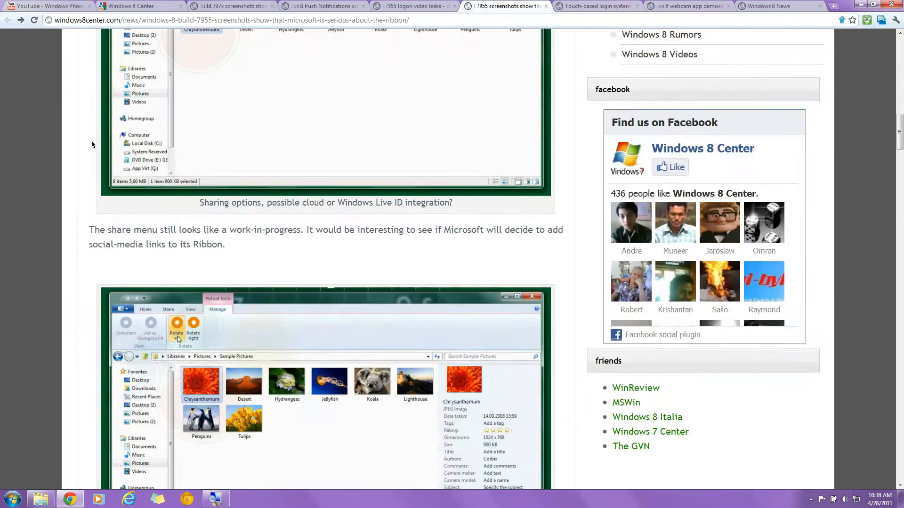
scroll(down, 3)
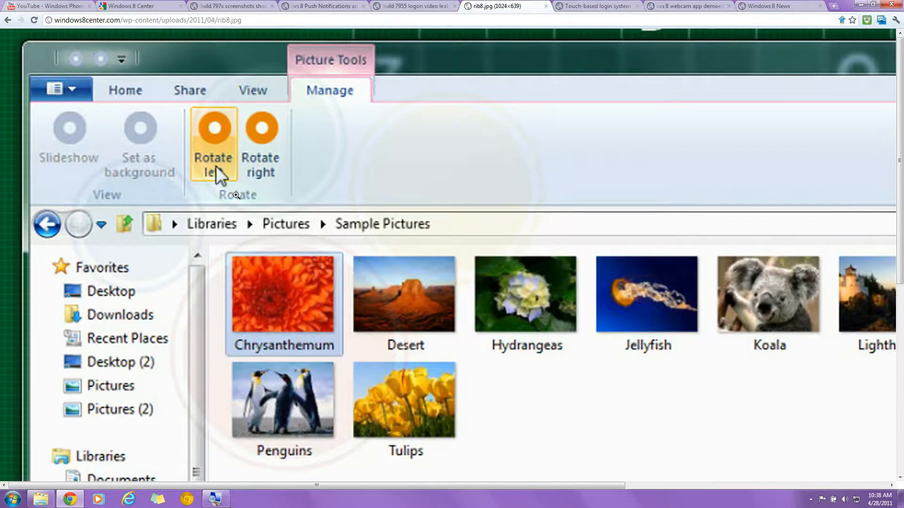
mouse_move(322, 150)
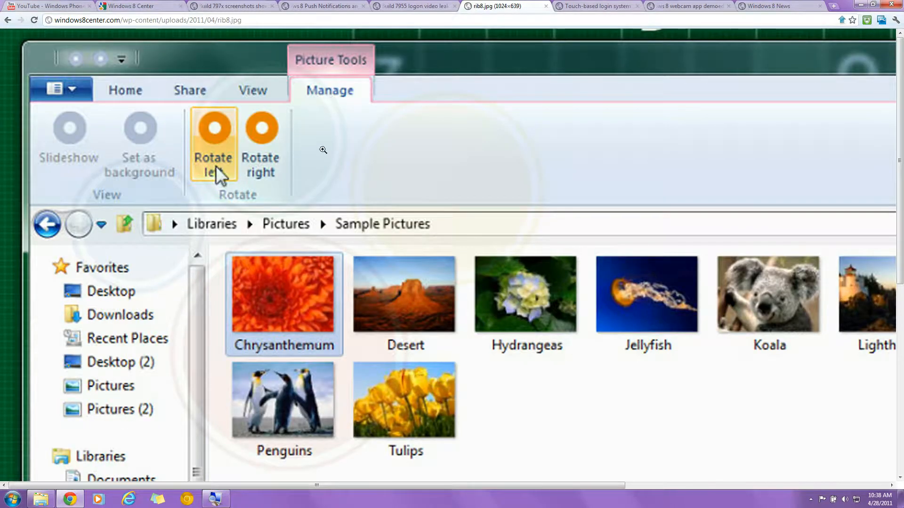
mouse_move(287, 207)
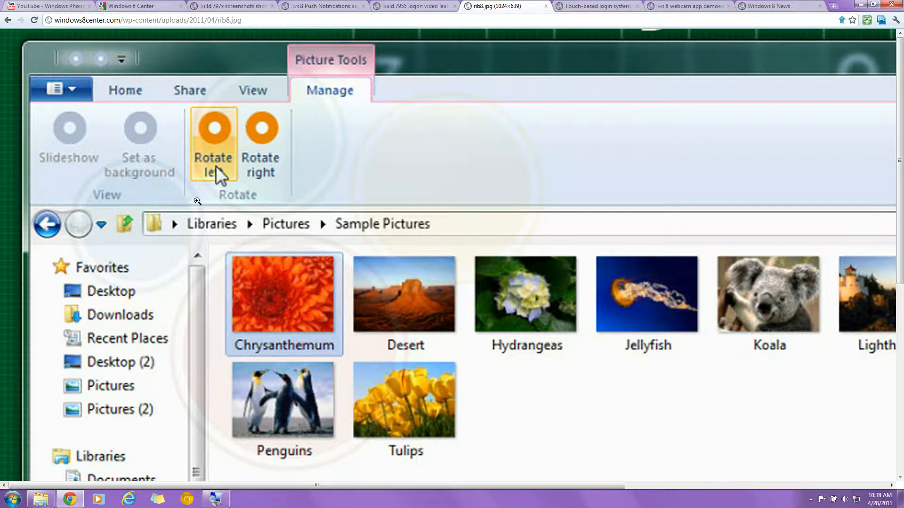
mouse_move(277, 420)
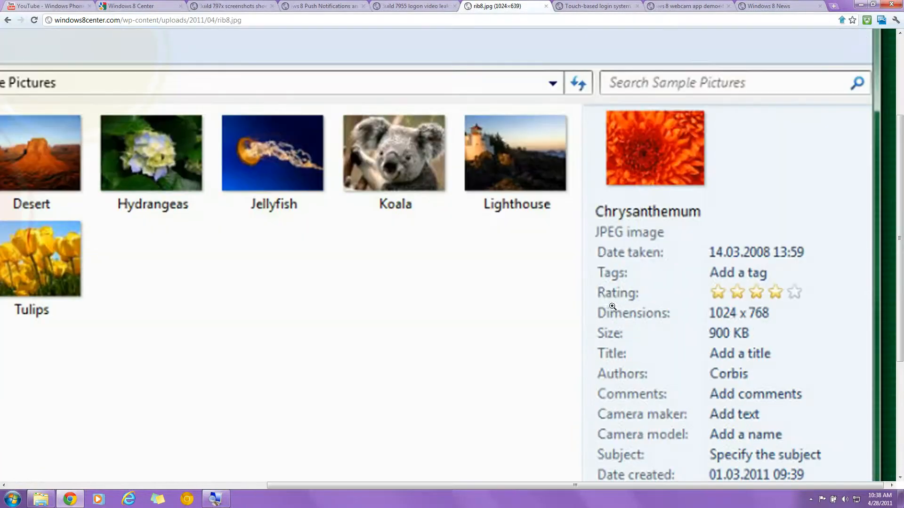
scroll(down, 3)
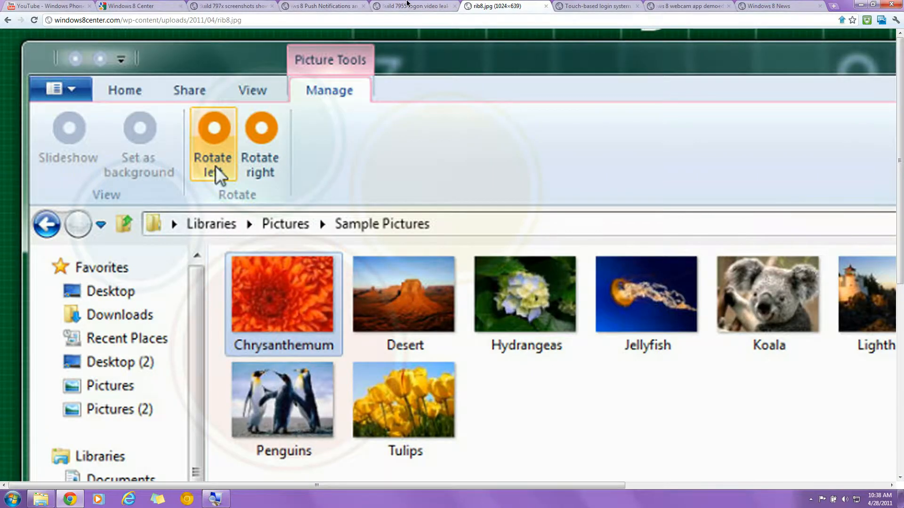
click(414, 6)
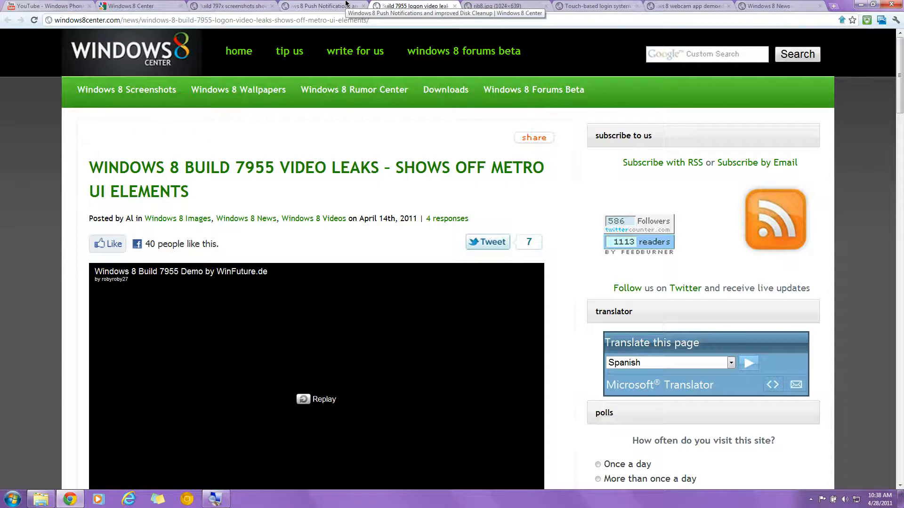
Scroll the windows8news article to its leaked tile-based touch browser screenshot.
click(772, 5)
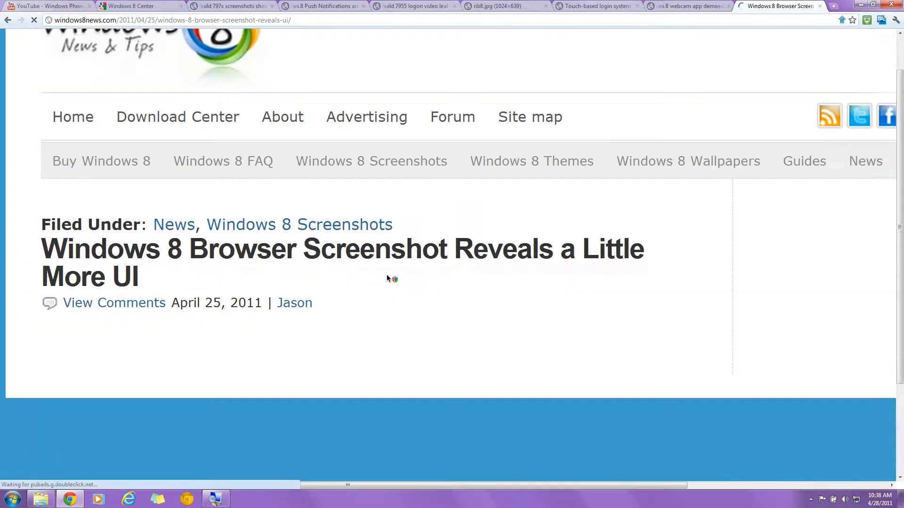
scroll(down, 3)
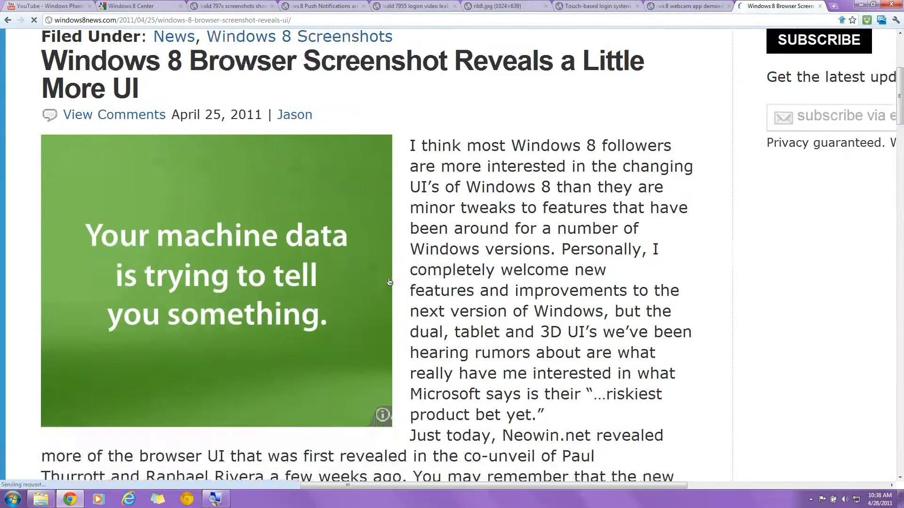
scroll(down, 3)
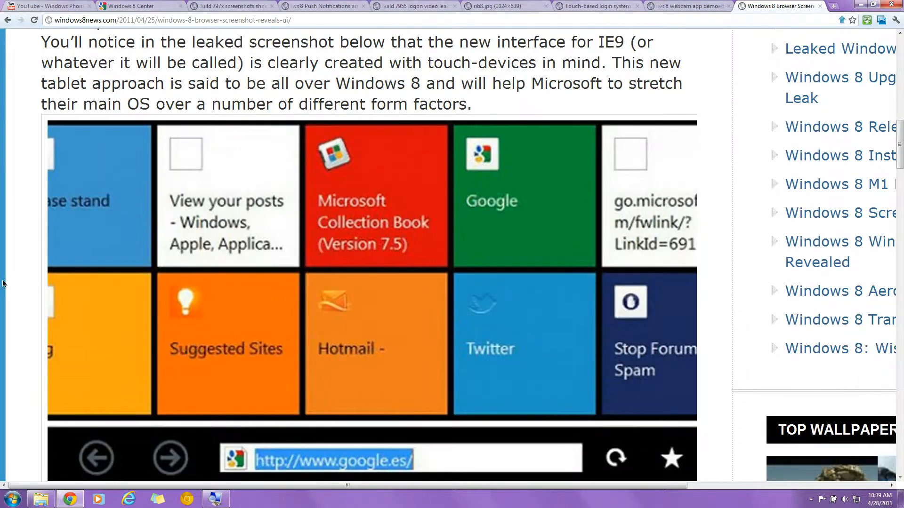
scroll(down, 3)
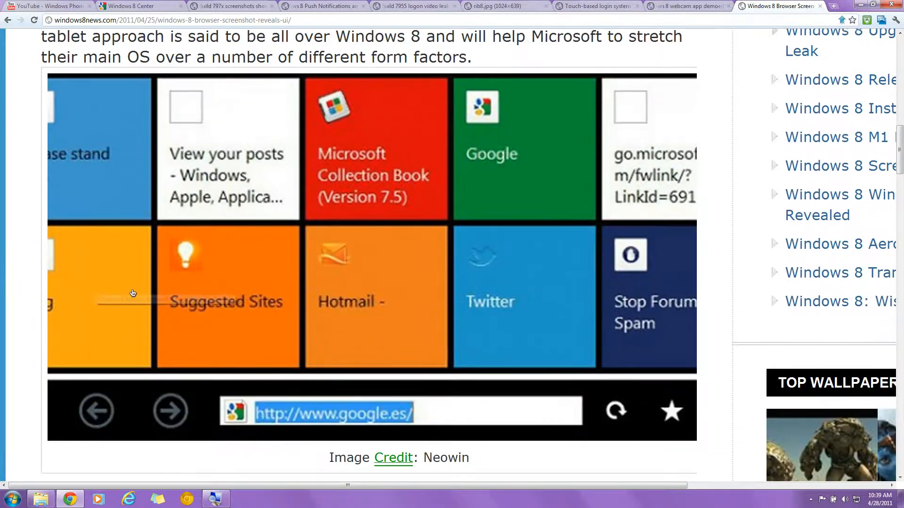
mouse_move(630, 259)
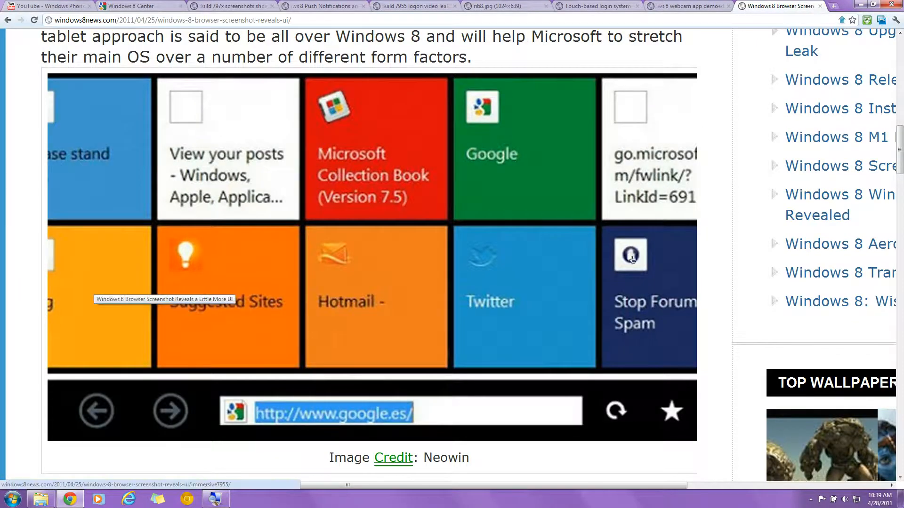
mouse_move(6, 295)
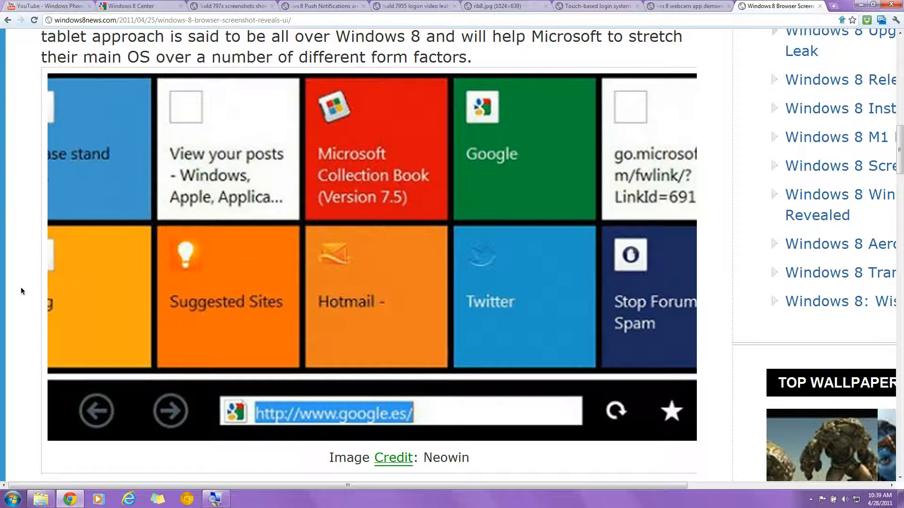
click(686, 6)
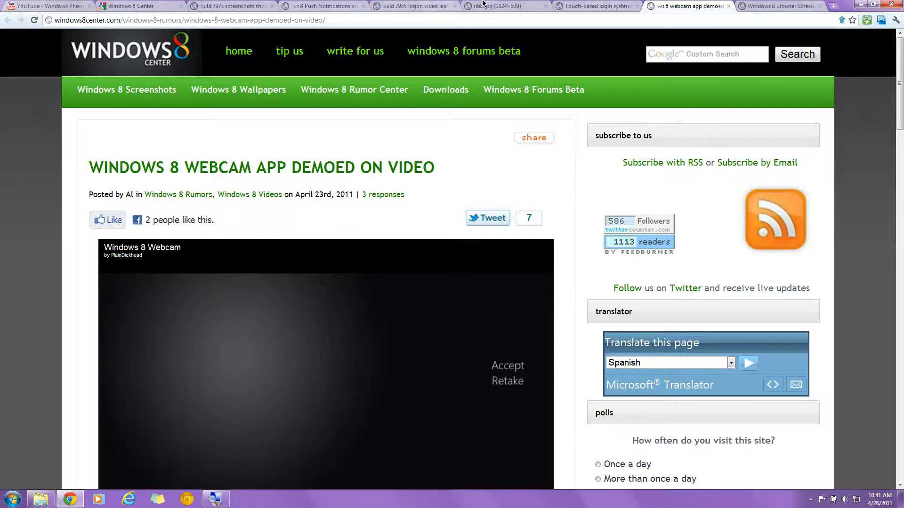
Revisit the home page, then skip the webcam app demo video ahead to its settings.
click(414, 6)
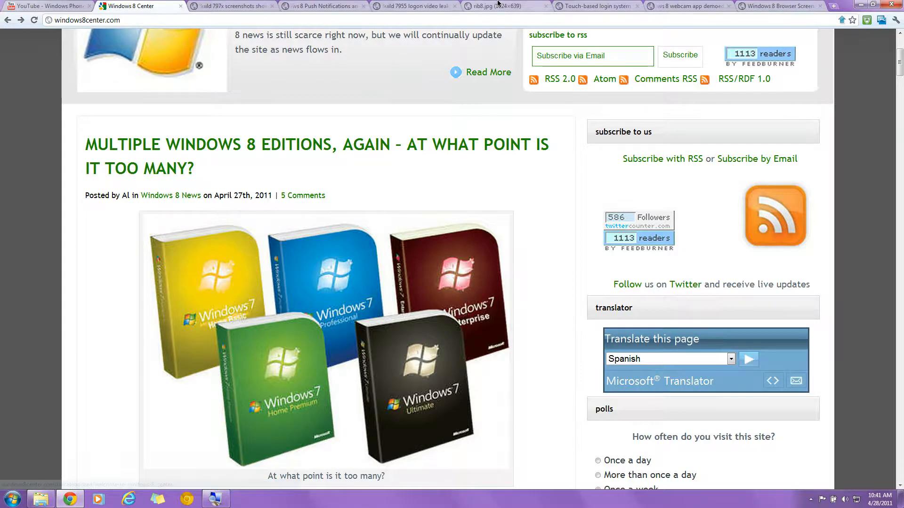
click(686, 5)
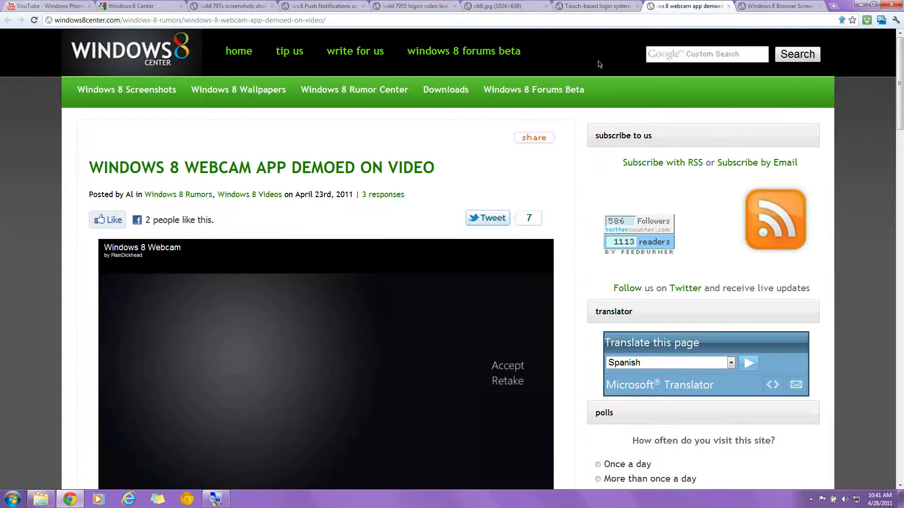
scroll(down, 3)
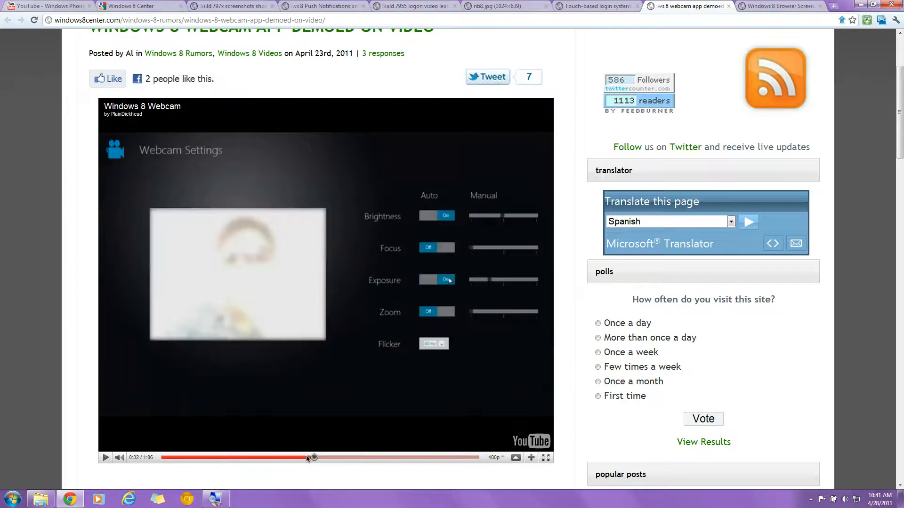
click(105, 457)
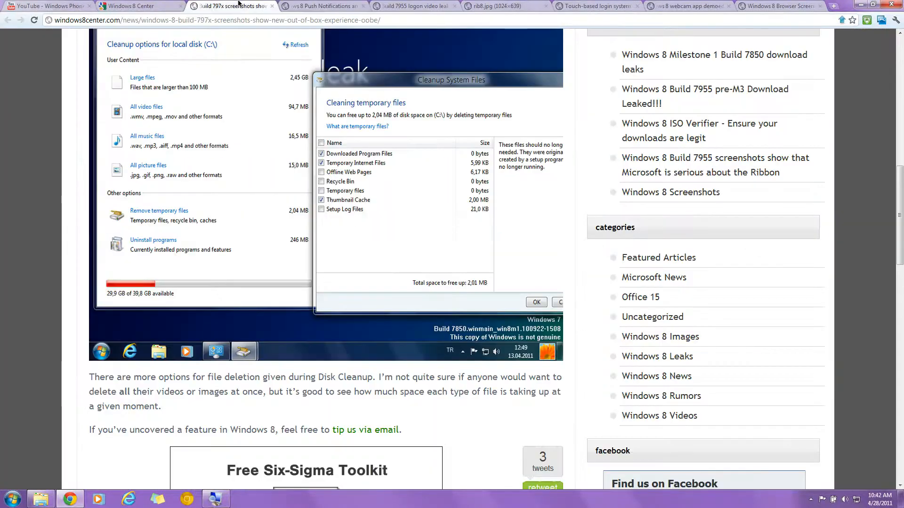
Revisit the home page and Disk Cleanup article, ending on the 7955 Ribbon article.
click(139, 6)
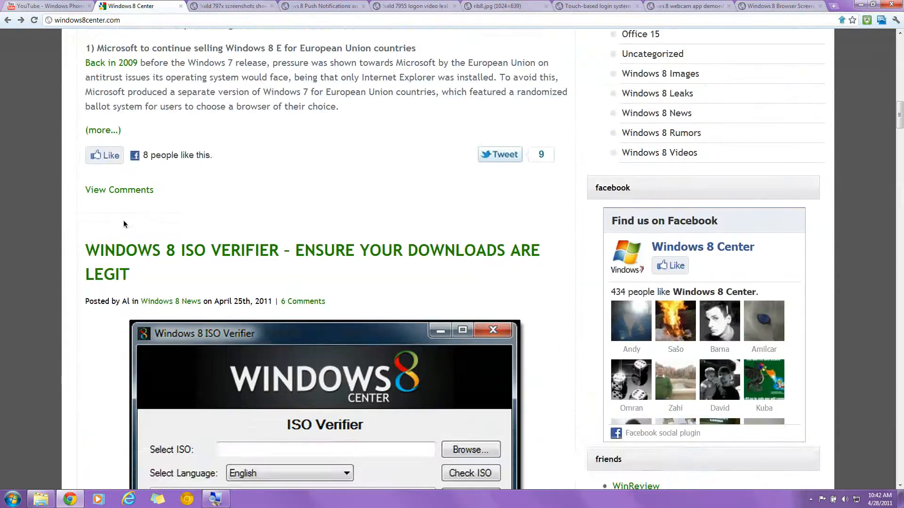
click(231, 6)
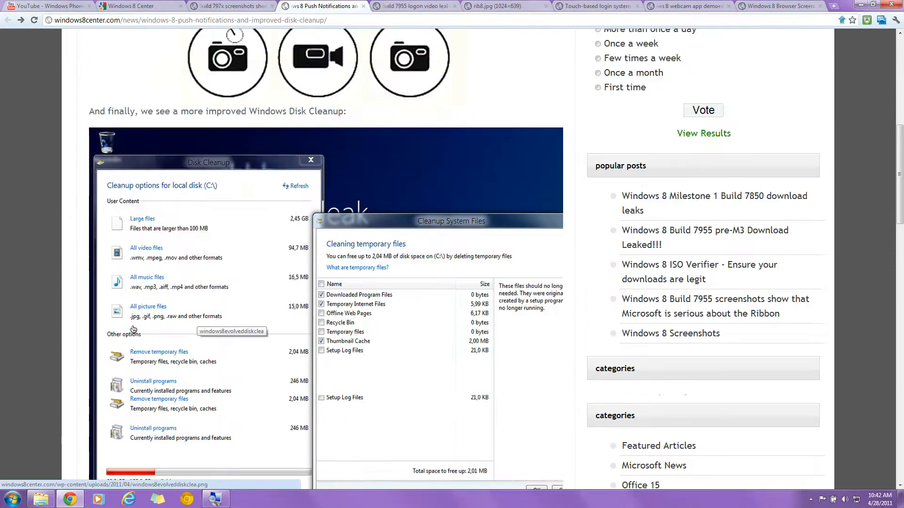
scroll(down, 3)
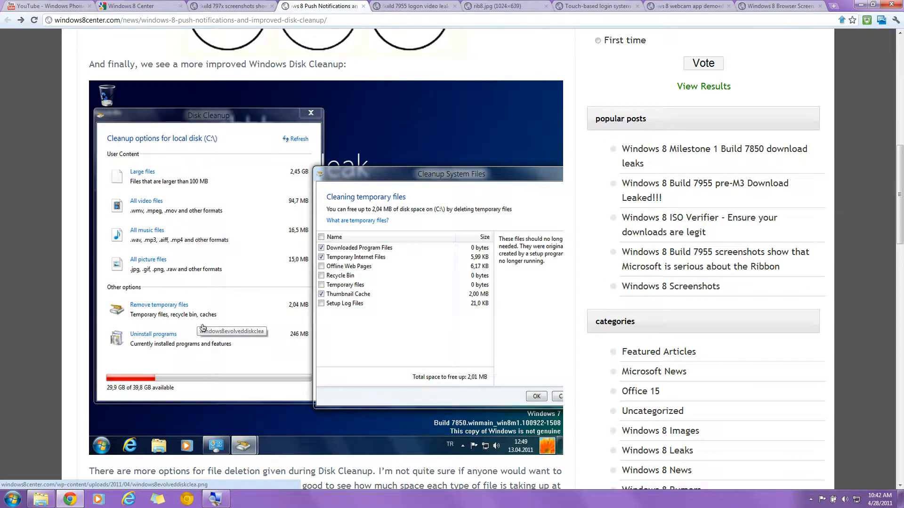
click(412, 6)
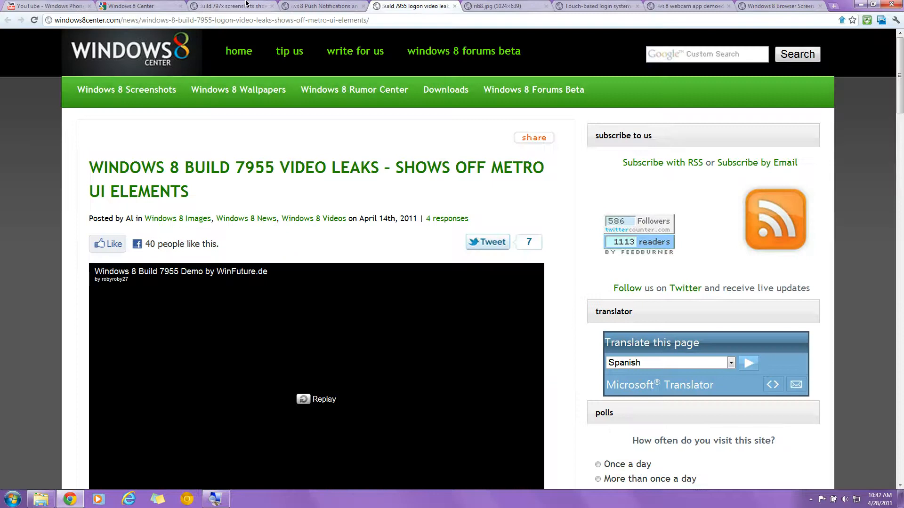
click(504, 6)
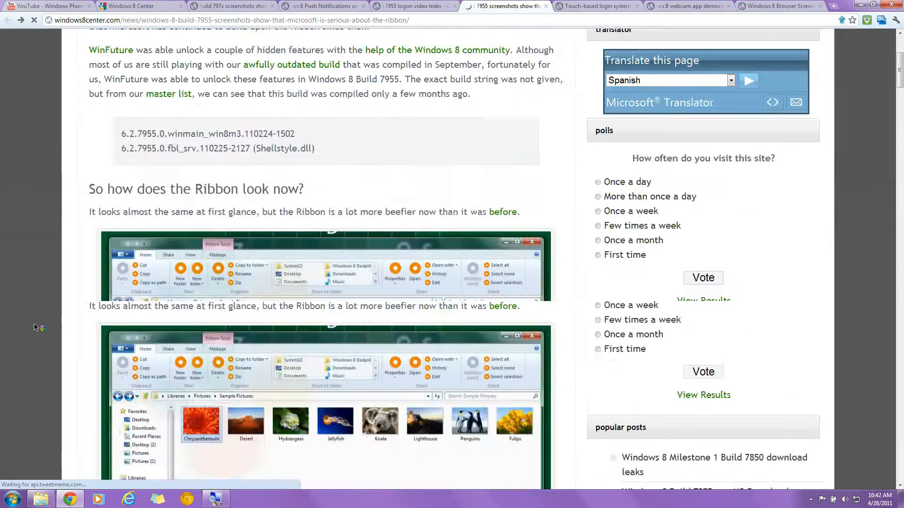
scroll(down, 3)
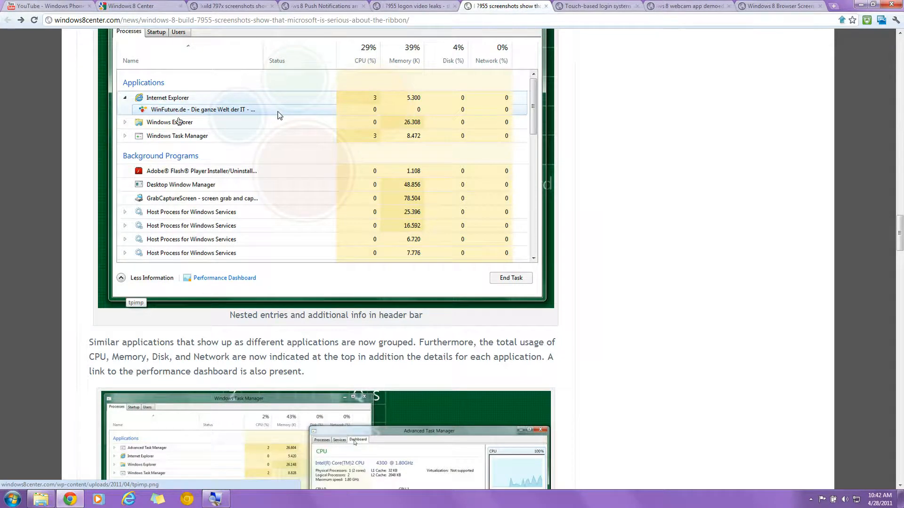
mouse_move(203, 276)
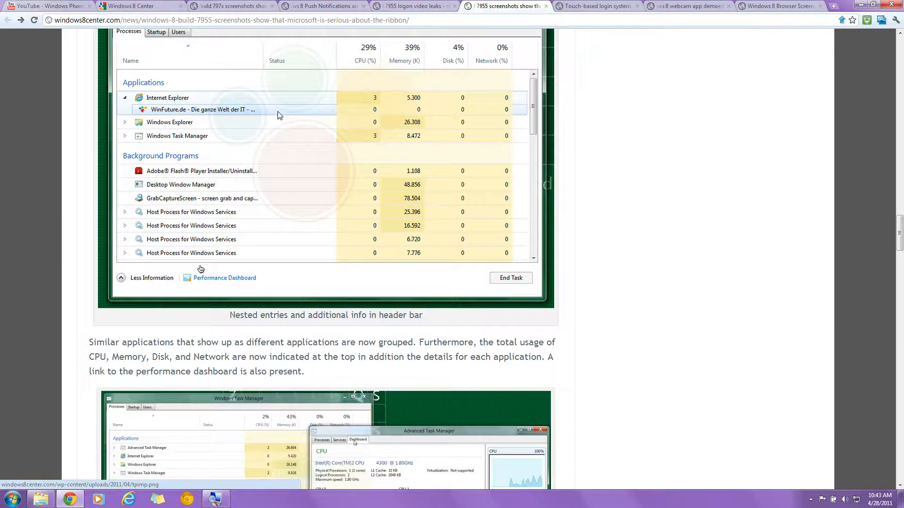
scroll(down, 3)
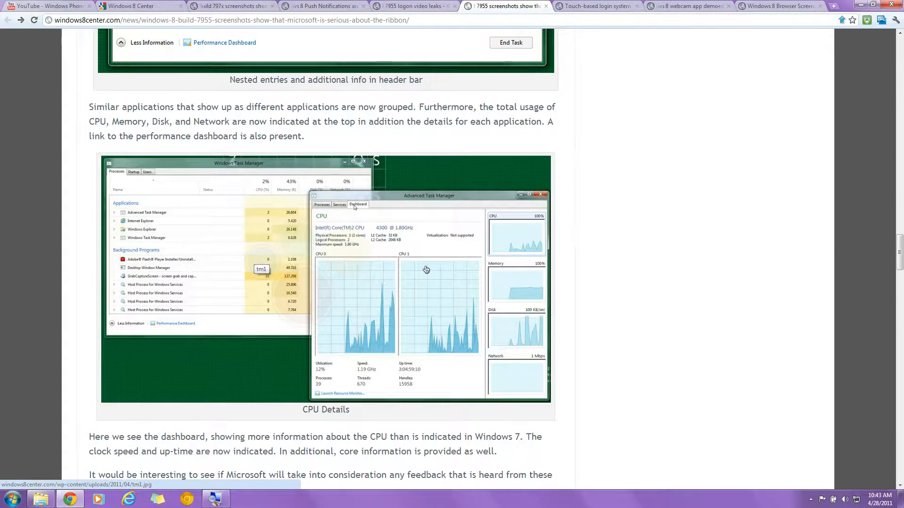
mouse_move(461, 287)
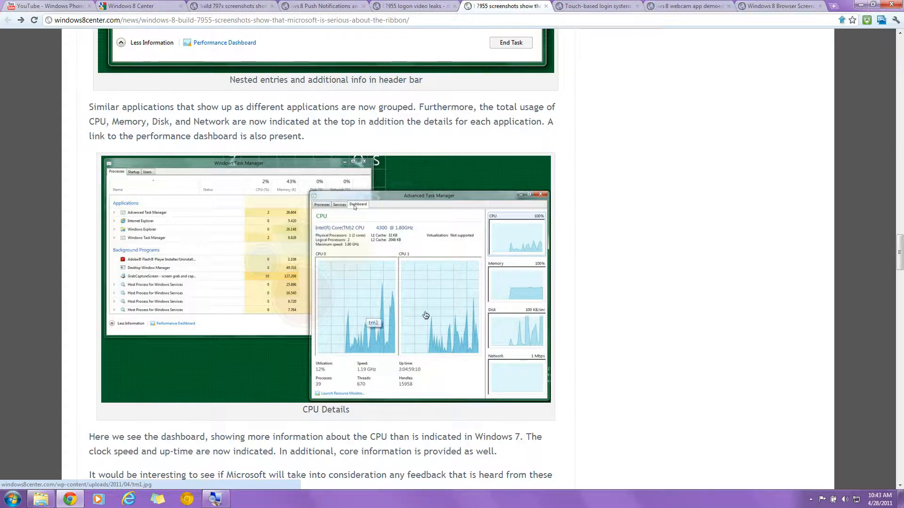
mouse_move(686, 330)
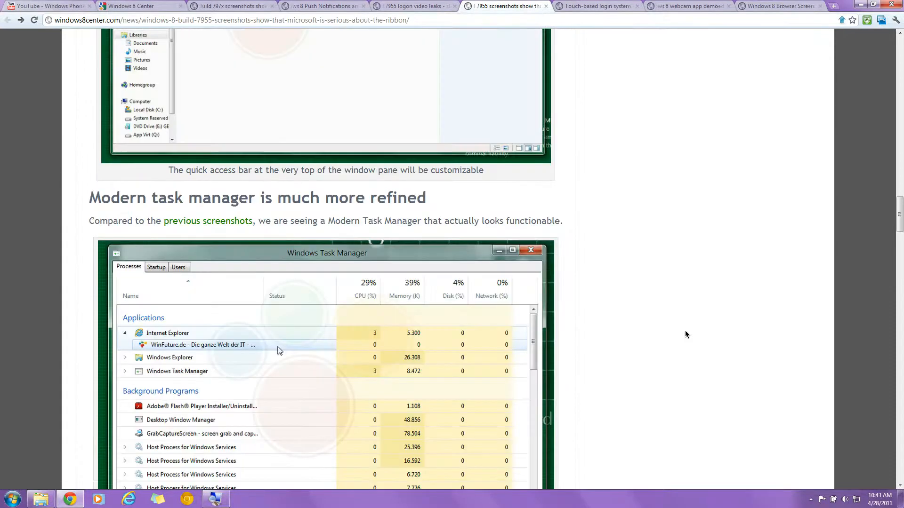
scroll(down, 3)
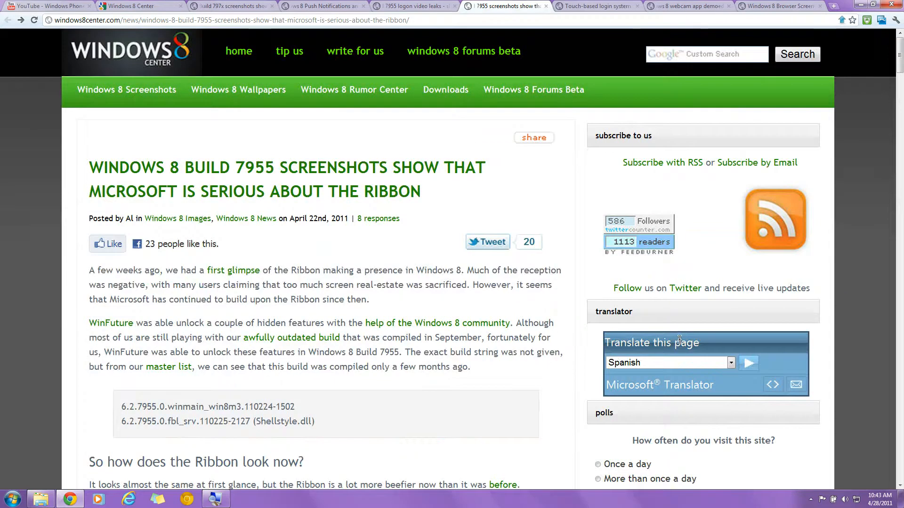
mouse_move(388, 294)
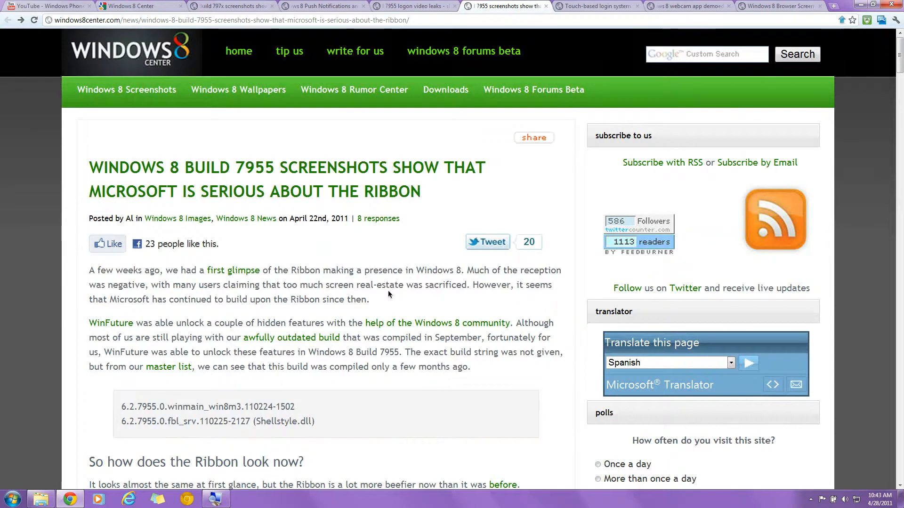
View the Build 7955 logon video leak article, then return to the Windows 8 Center homepage.
click(412, 6)
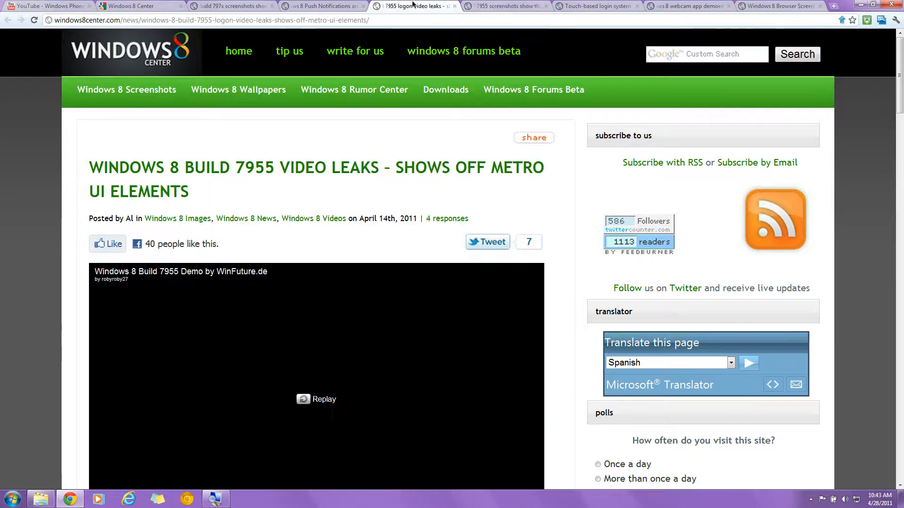
click(321, 5)
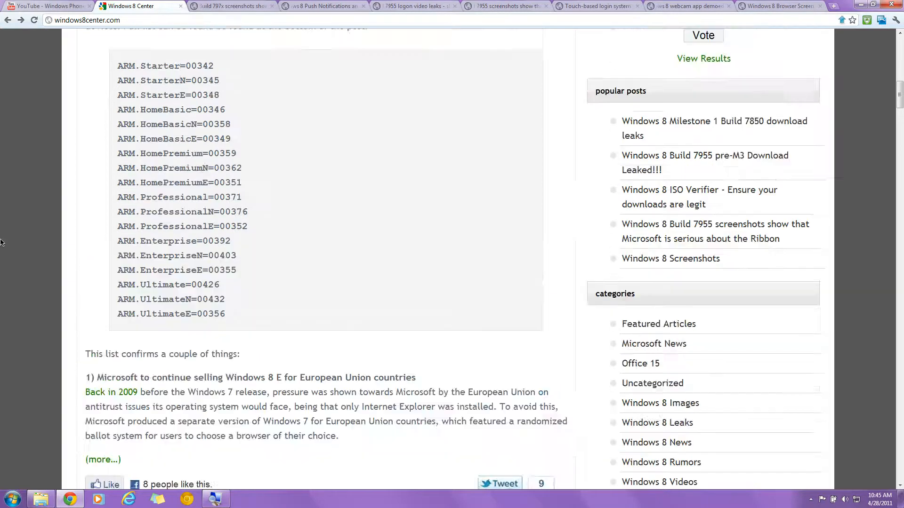
scroll(down, 3)
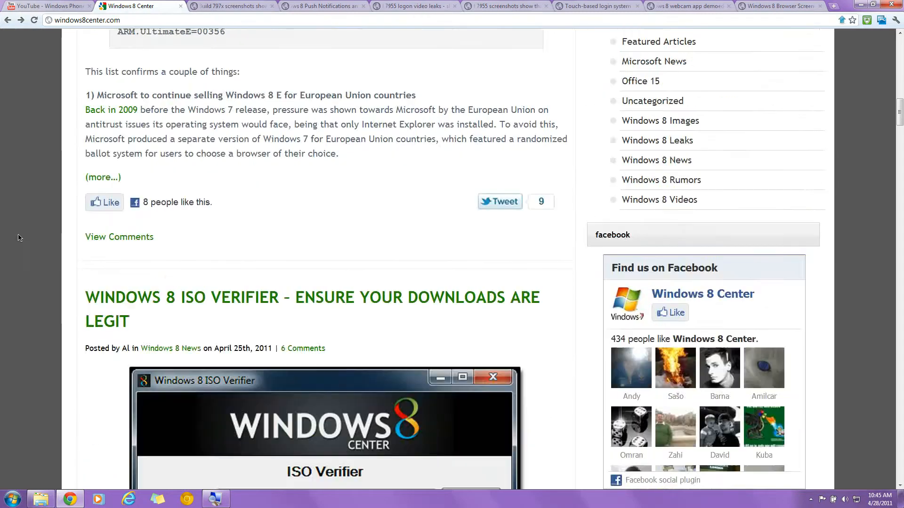
scroll(down, 3)
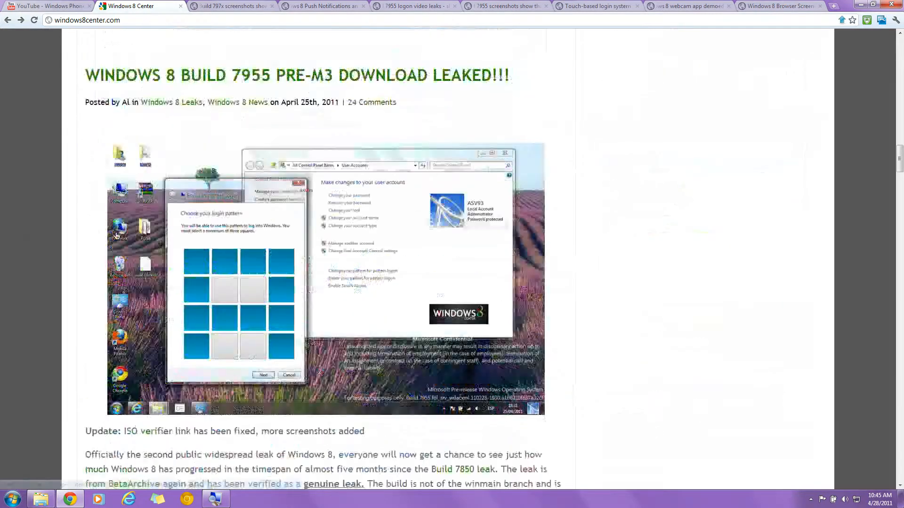
scroll(down, 3)
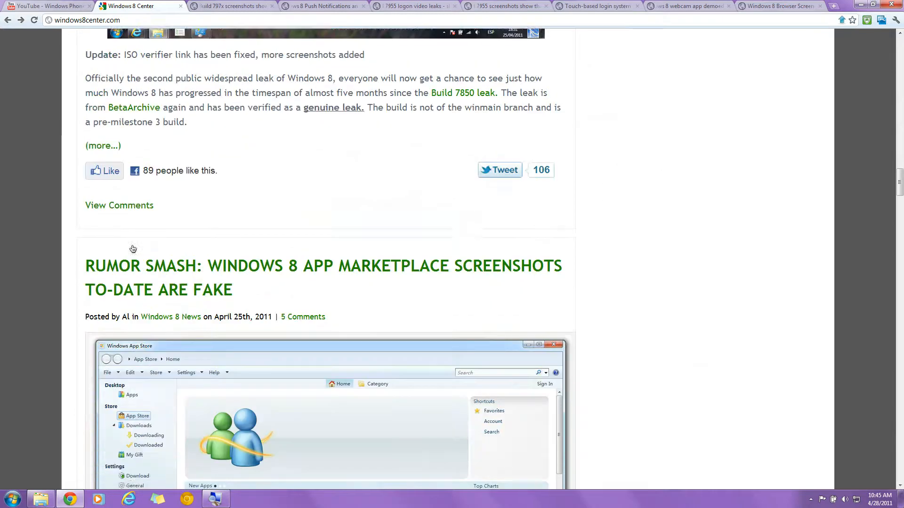
scroll(down, 3)
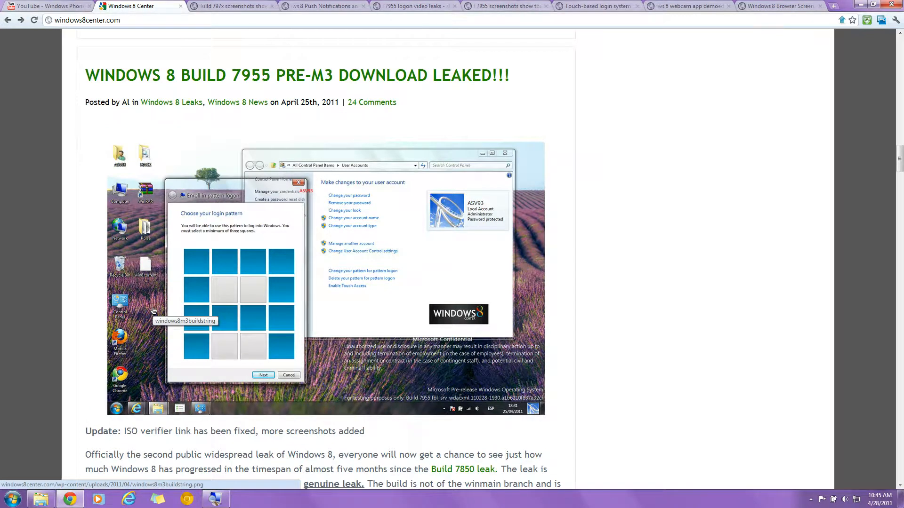
mouse_move(153, 311)
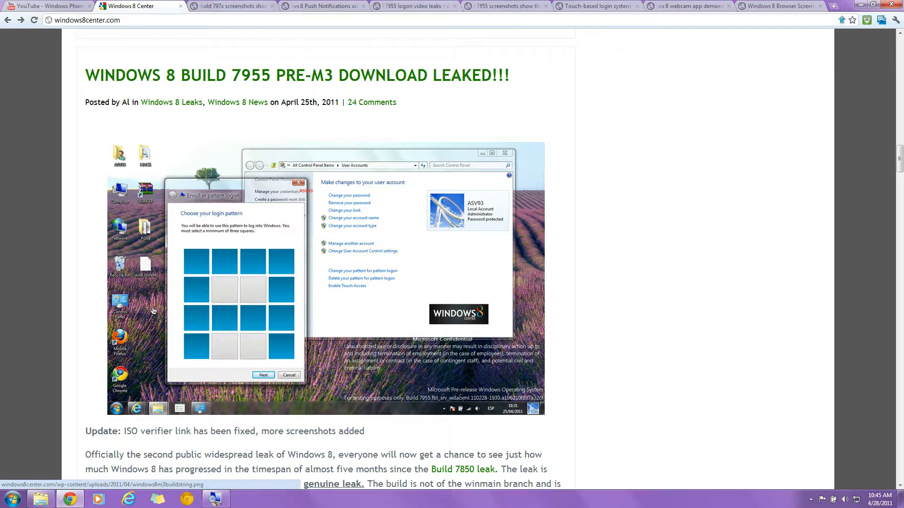
scroll(down, 3)
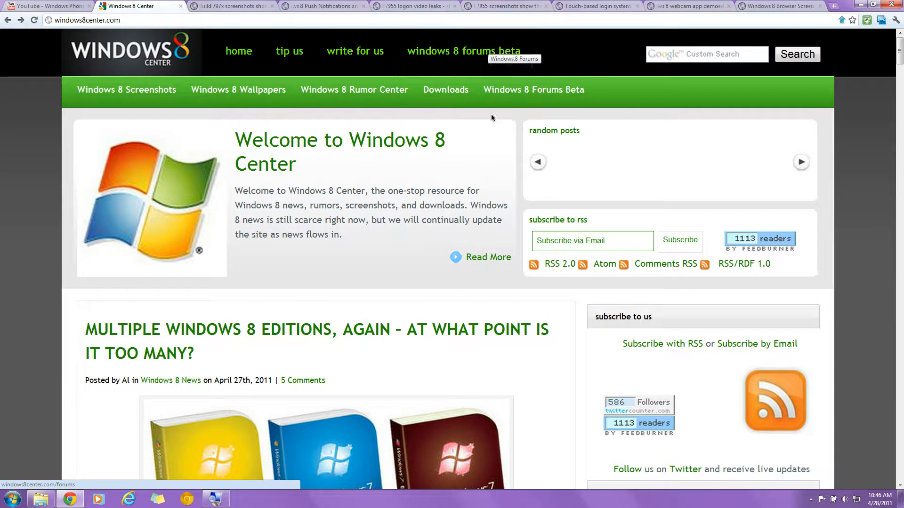
click(780, 5)
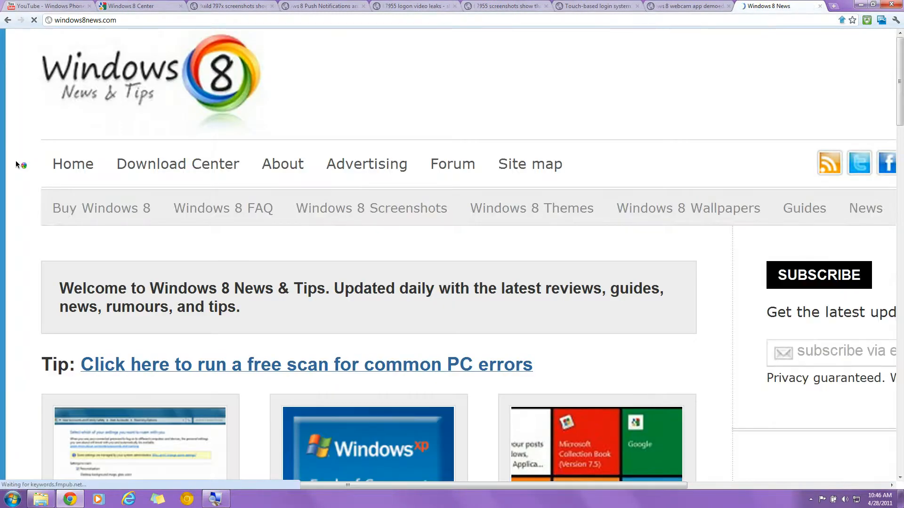
scroll(down, 3)
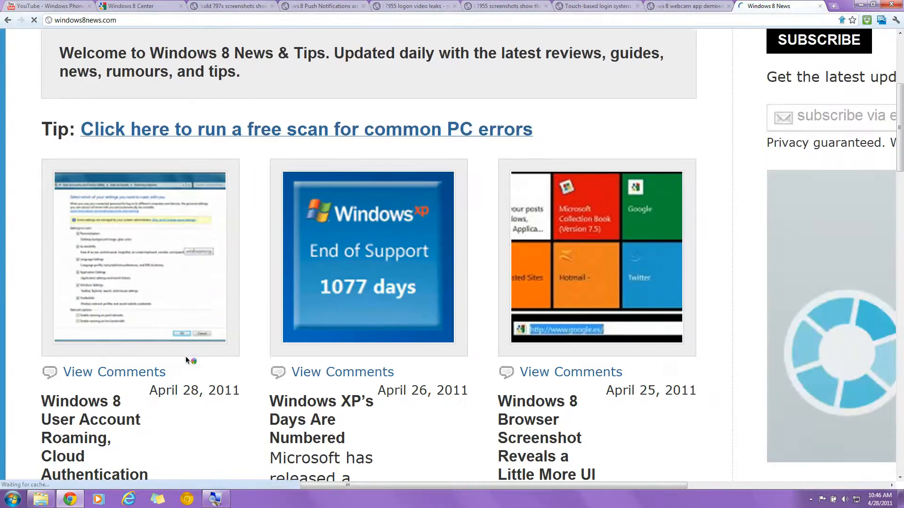
scroll(down, 3)
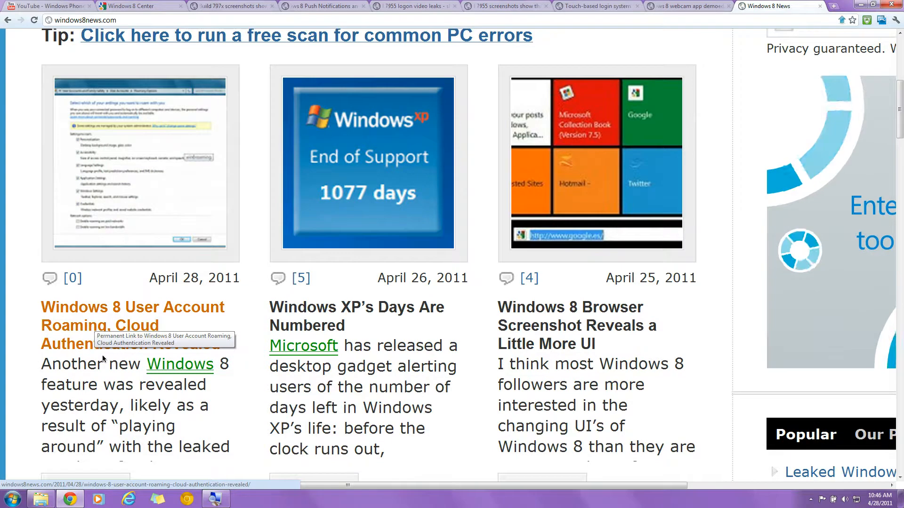
scroll(down, 3)
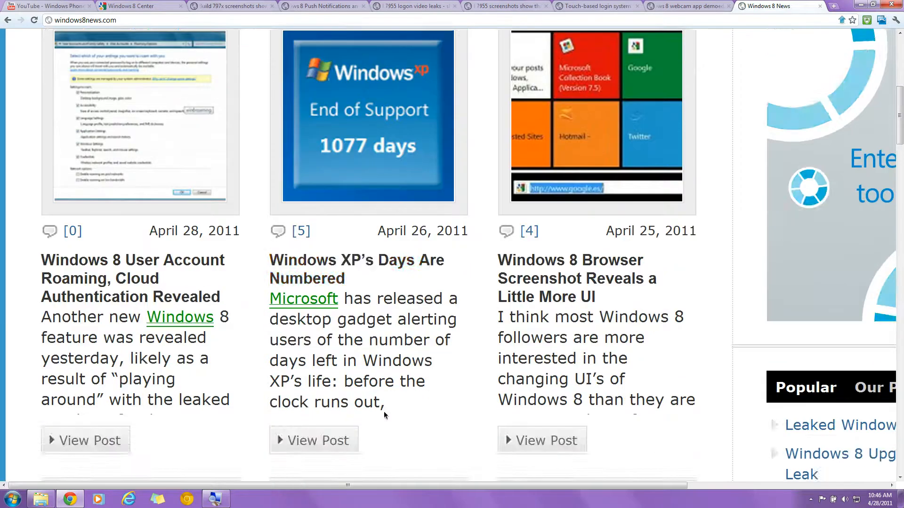
scroll(down, 3)
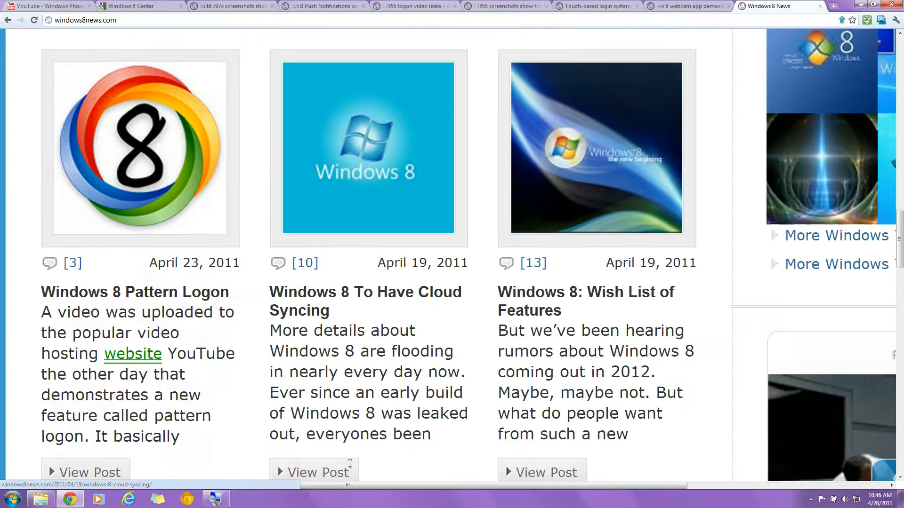
click(231, 6)
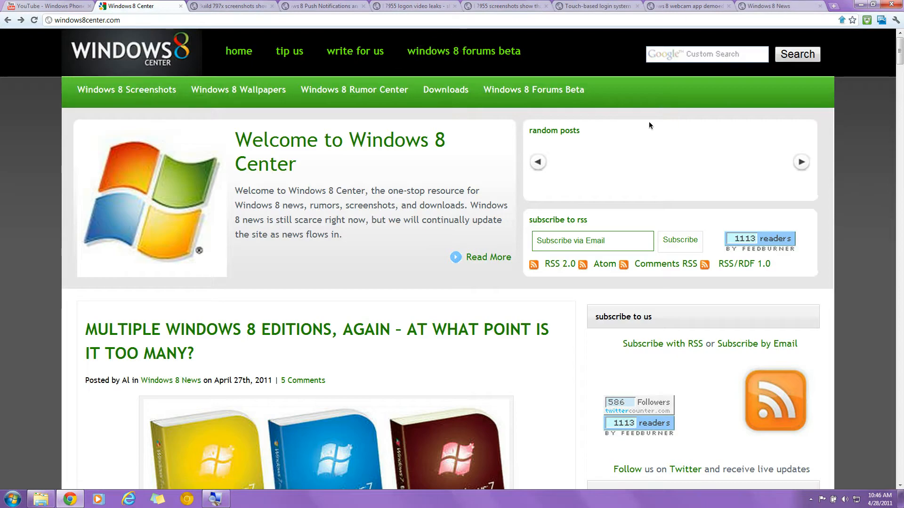
mouse_move(394, 193)
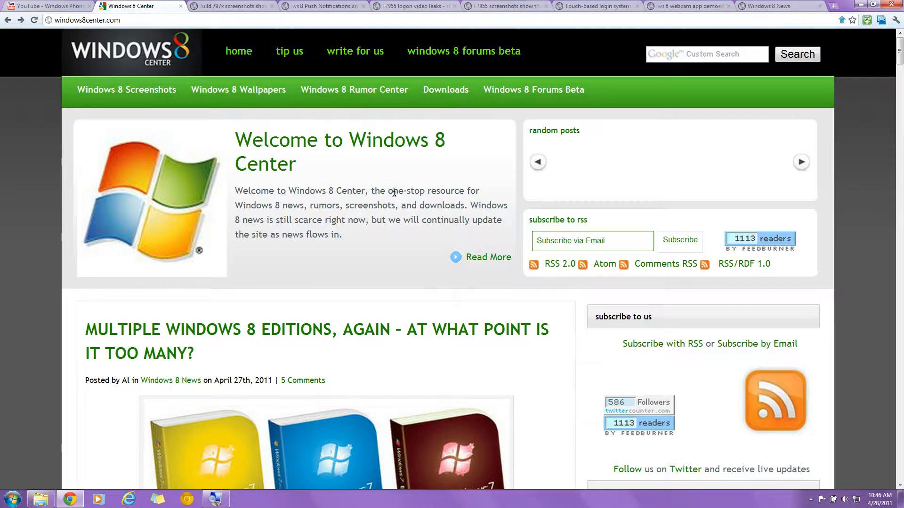
mouse_move(17, 198)
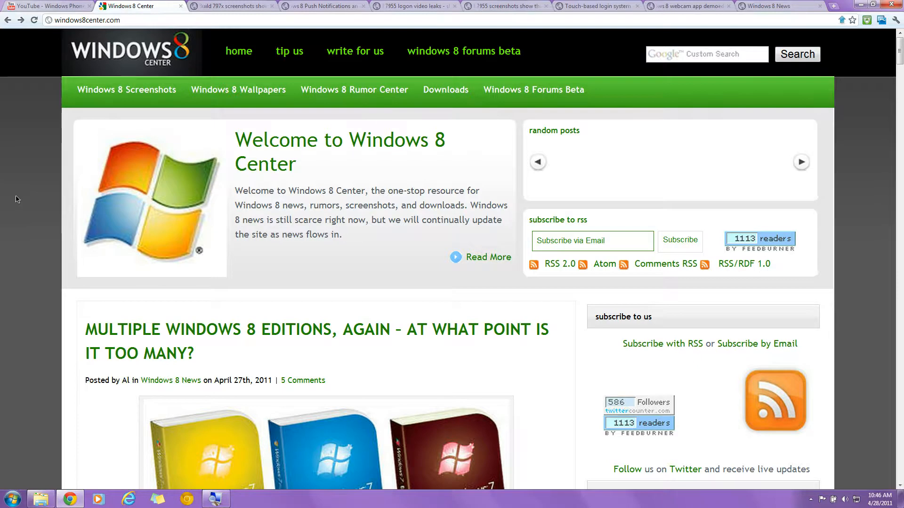
scroll(down, 3)
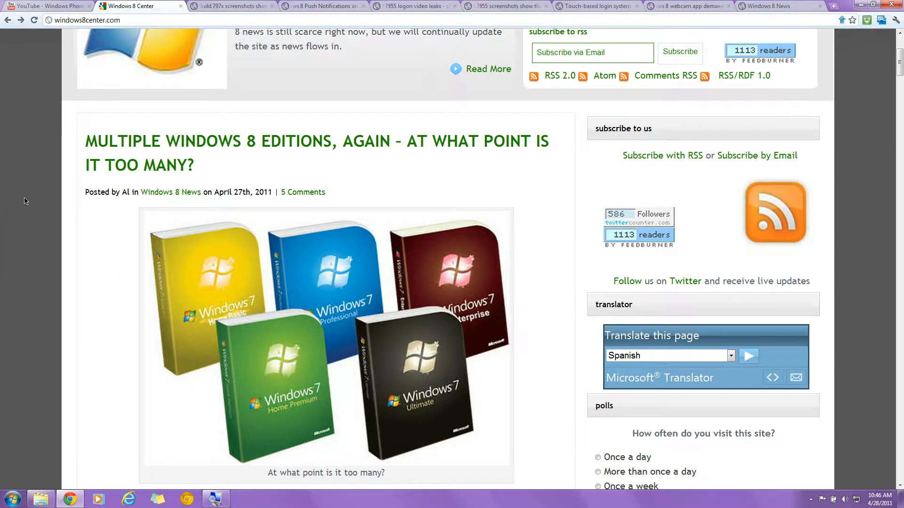
scroll(down, 3)
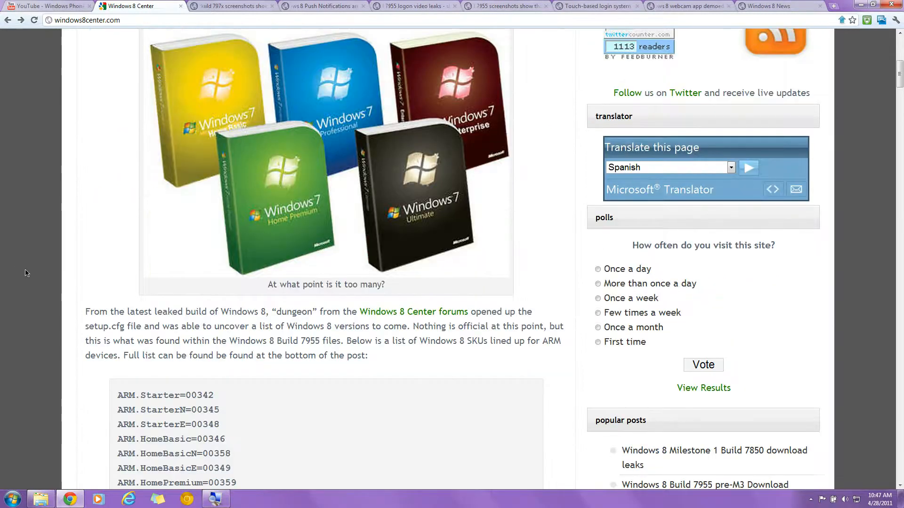
scroll(down, 3)
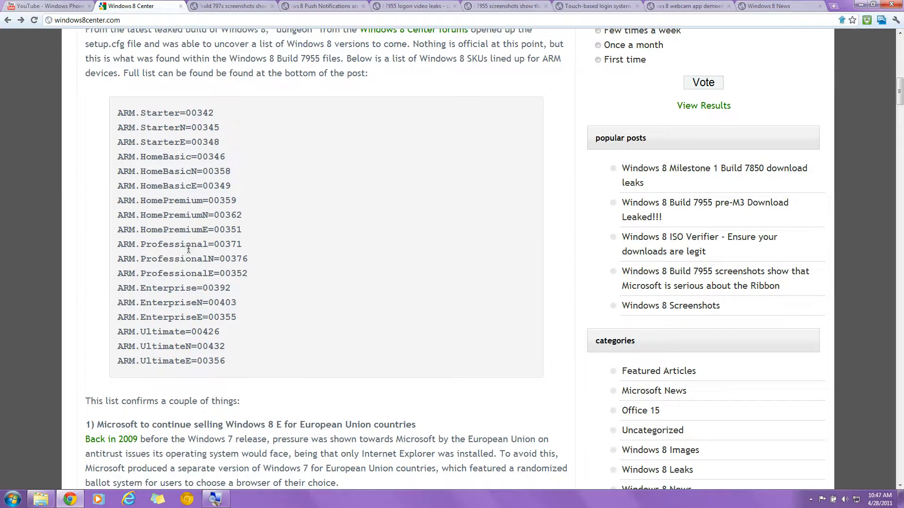
mouse_move(183, 221)
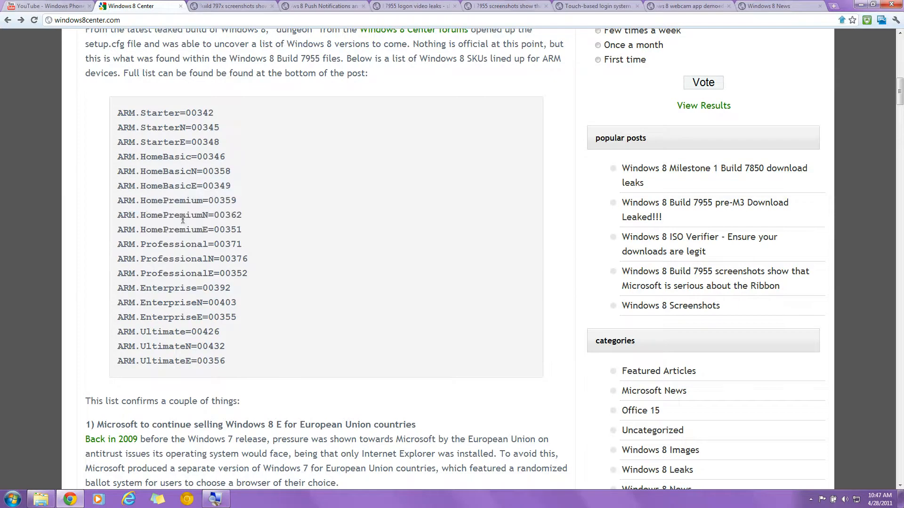